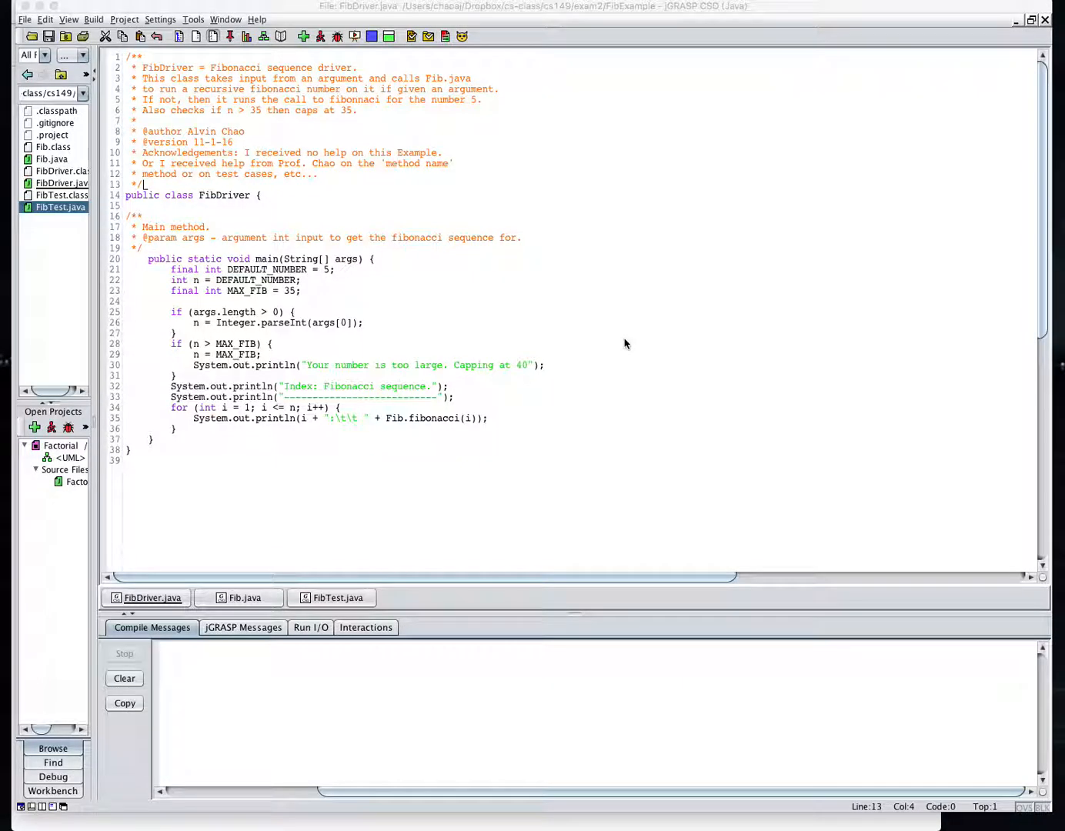
pyautogui.moveTo(543, 445)
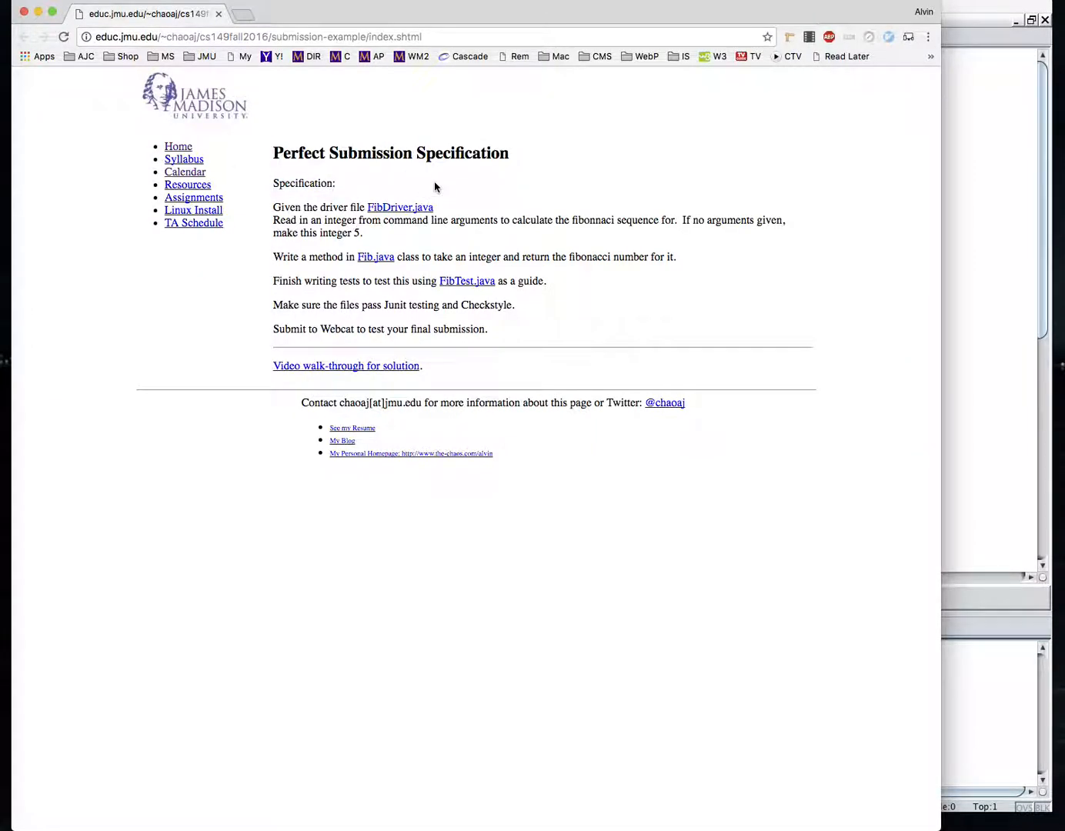
pyautogui.moveTo(501, 202)
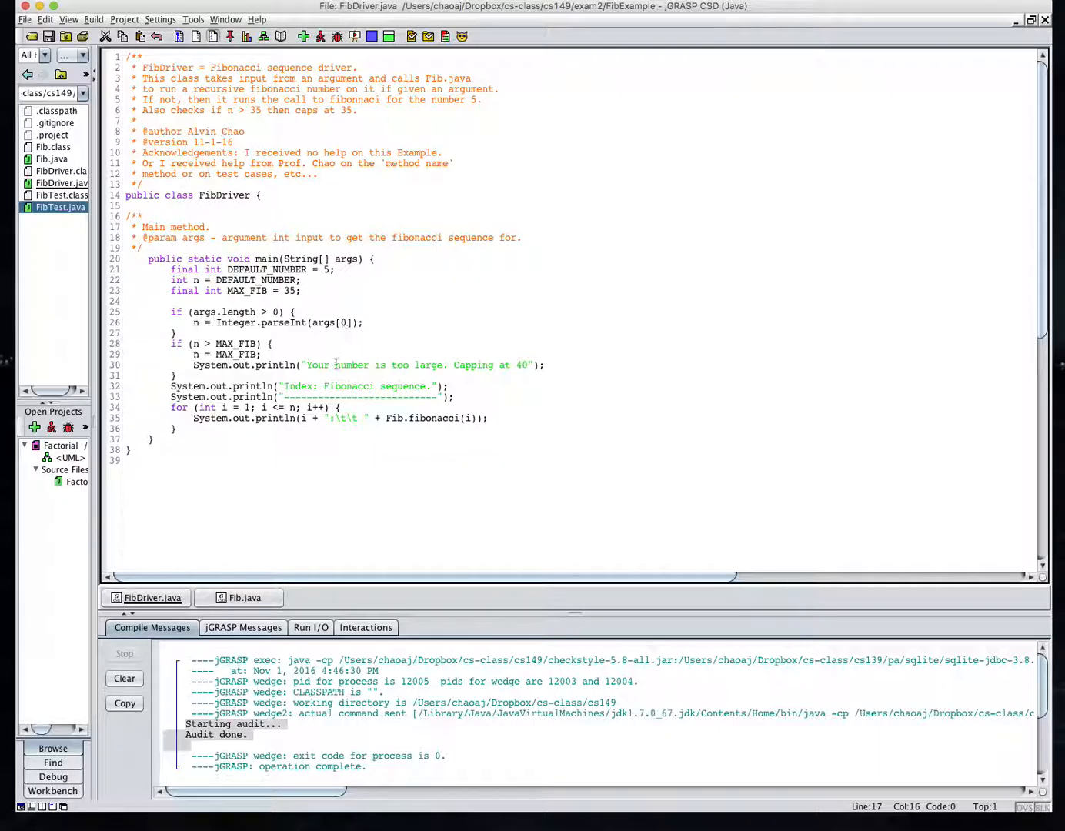
# Bring up the Fib.java source so it can be audited with Checkstyle.
pyautogui.click(245, 597)
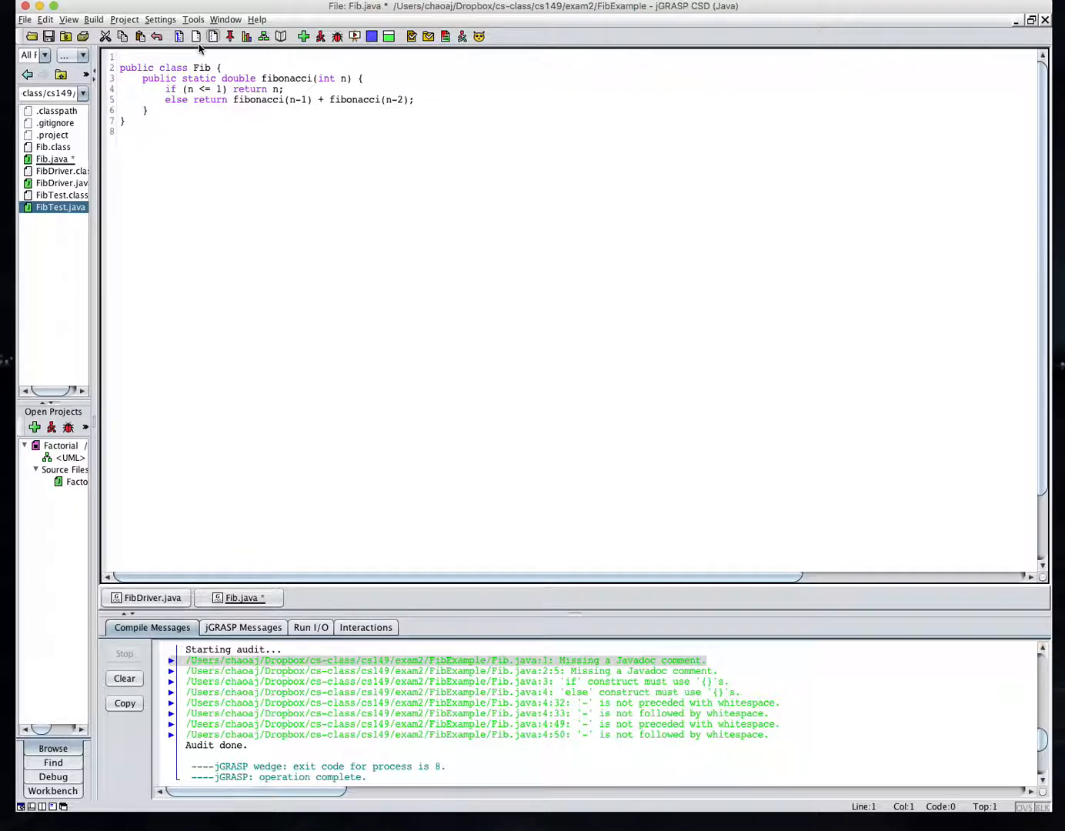
# Start the Fib class Javadoc: Fib number for a given int input, author Alvin Chao.
pyautogui.write('/L')
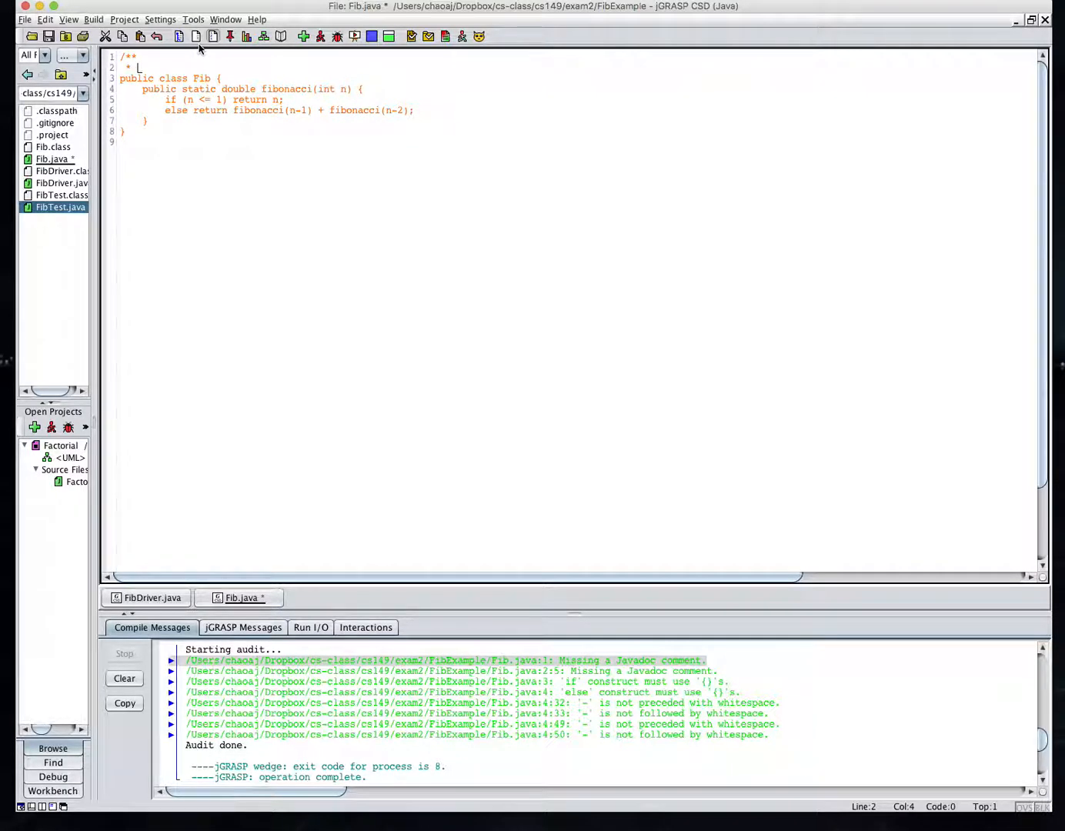
pyautogui.write('Fib - finds the fibonacci')
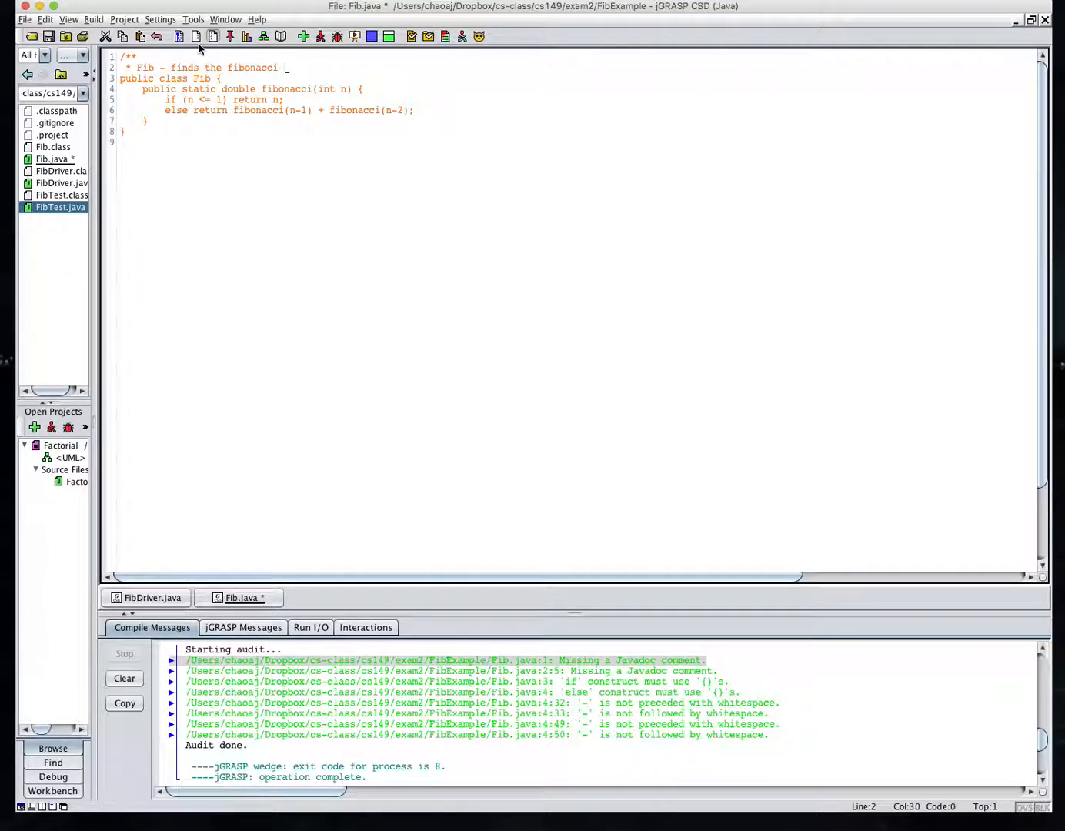
pyautogui.write('number for a')
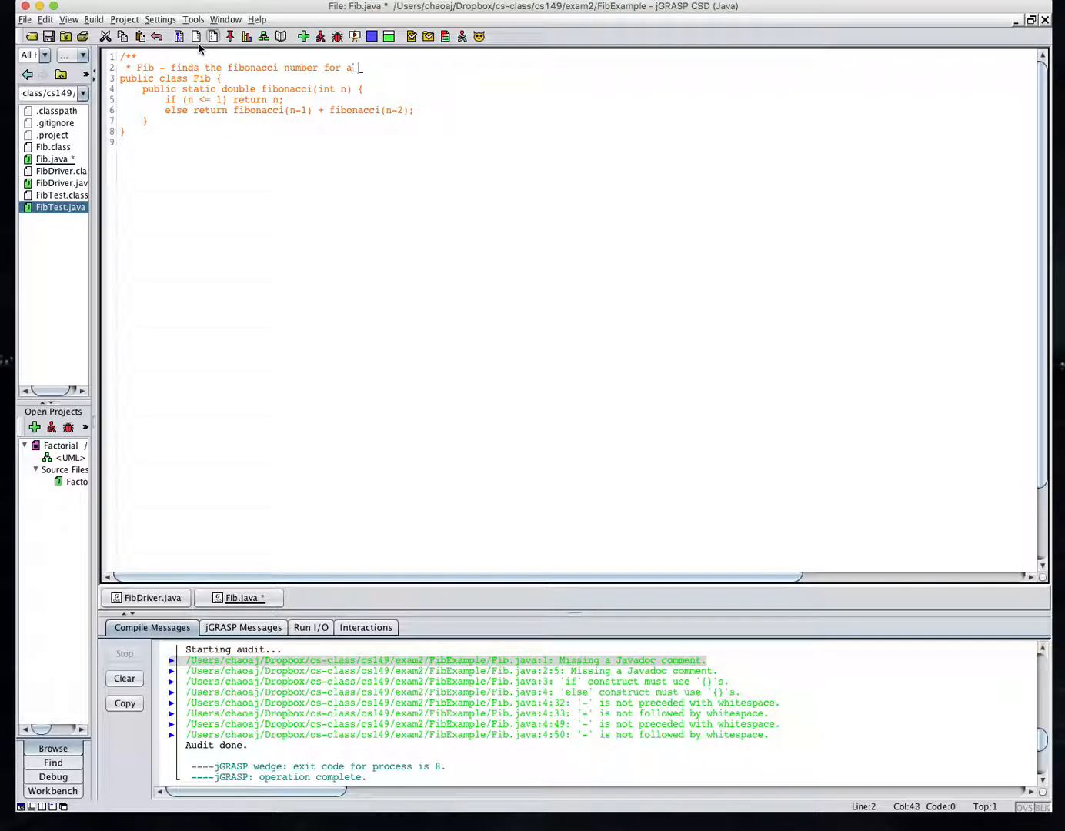
pyautogui.write('given in')
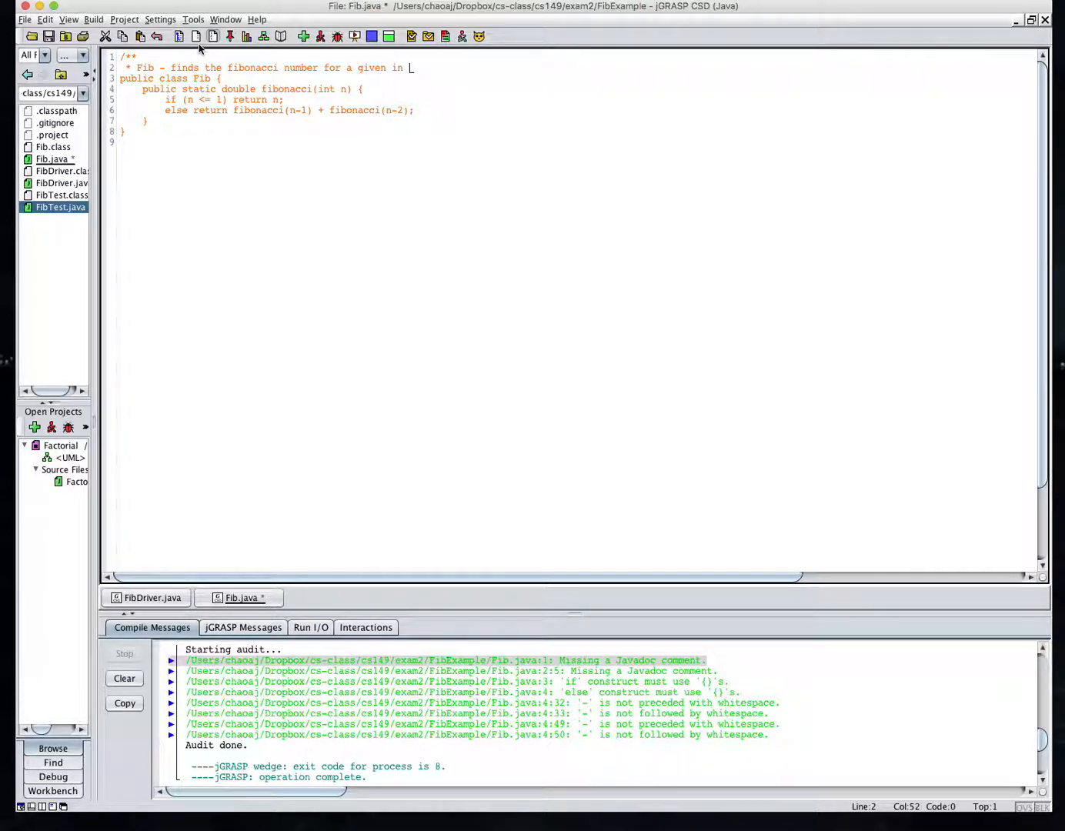
pyautogui.write('int input.')
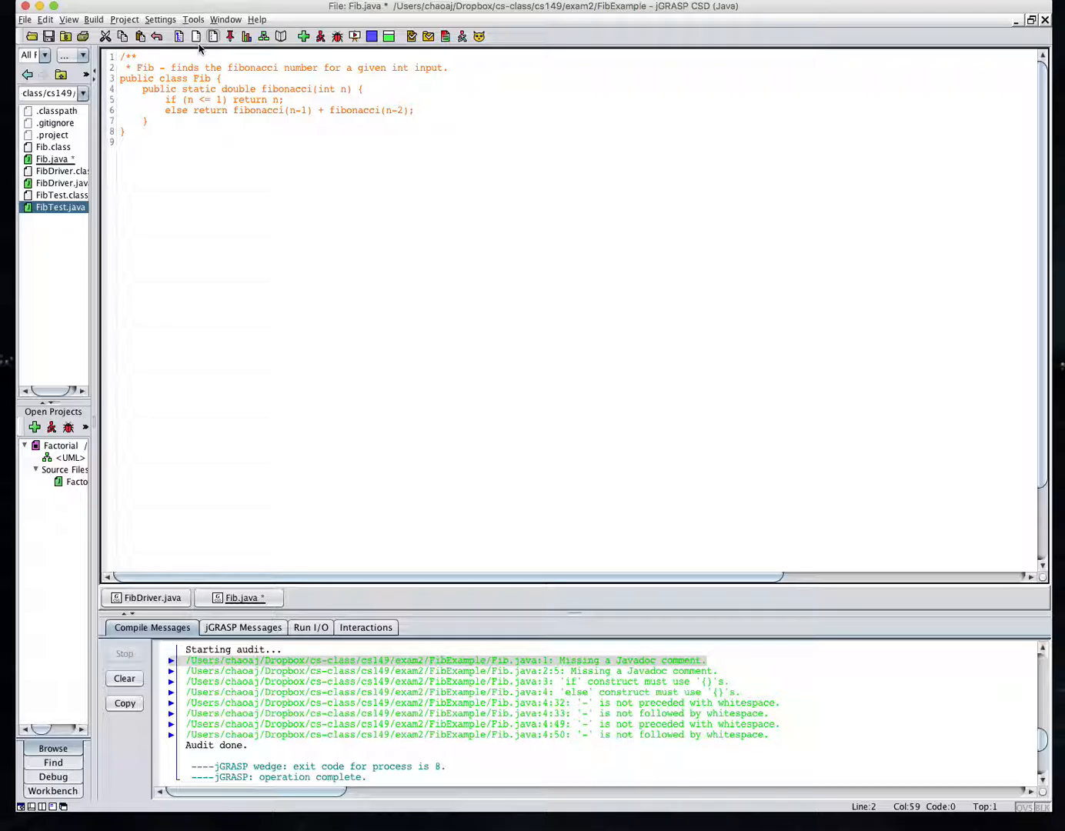
pyautogui.write('@a')
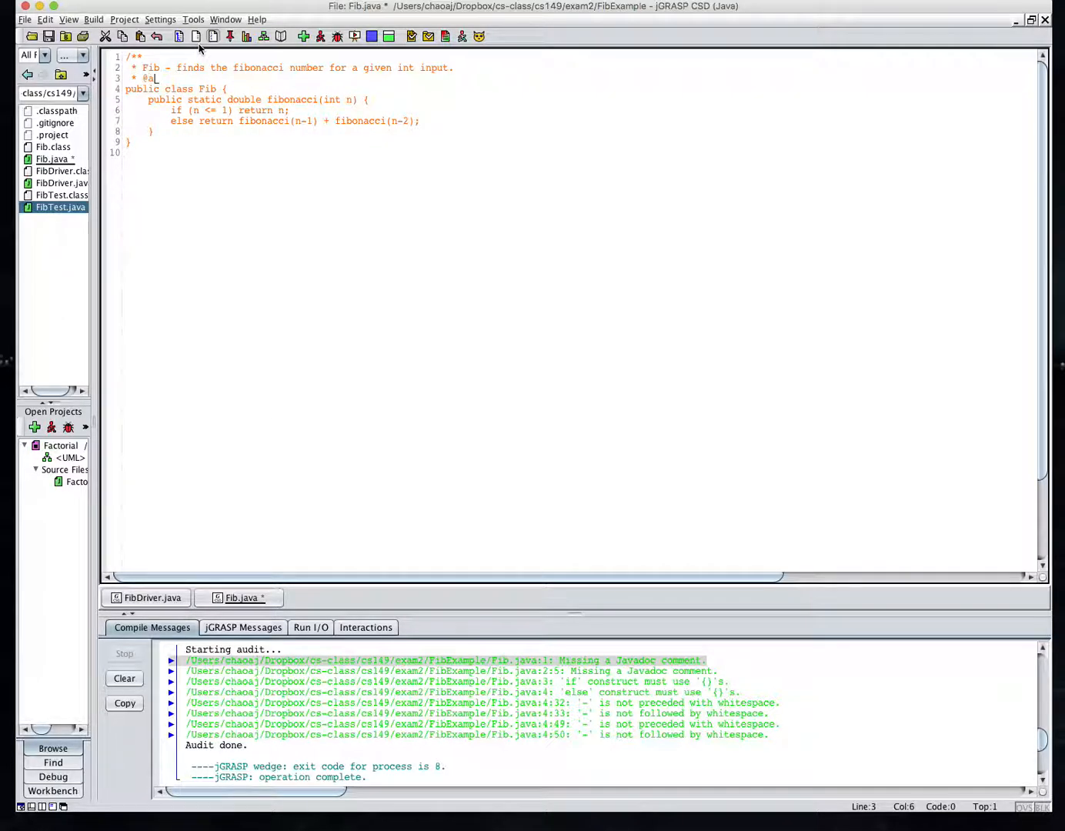
pyautogui.write('uthor: Al')
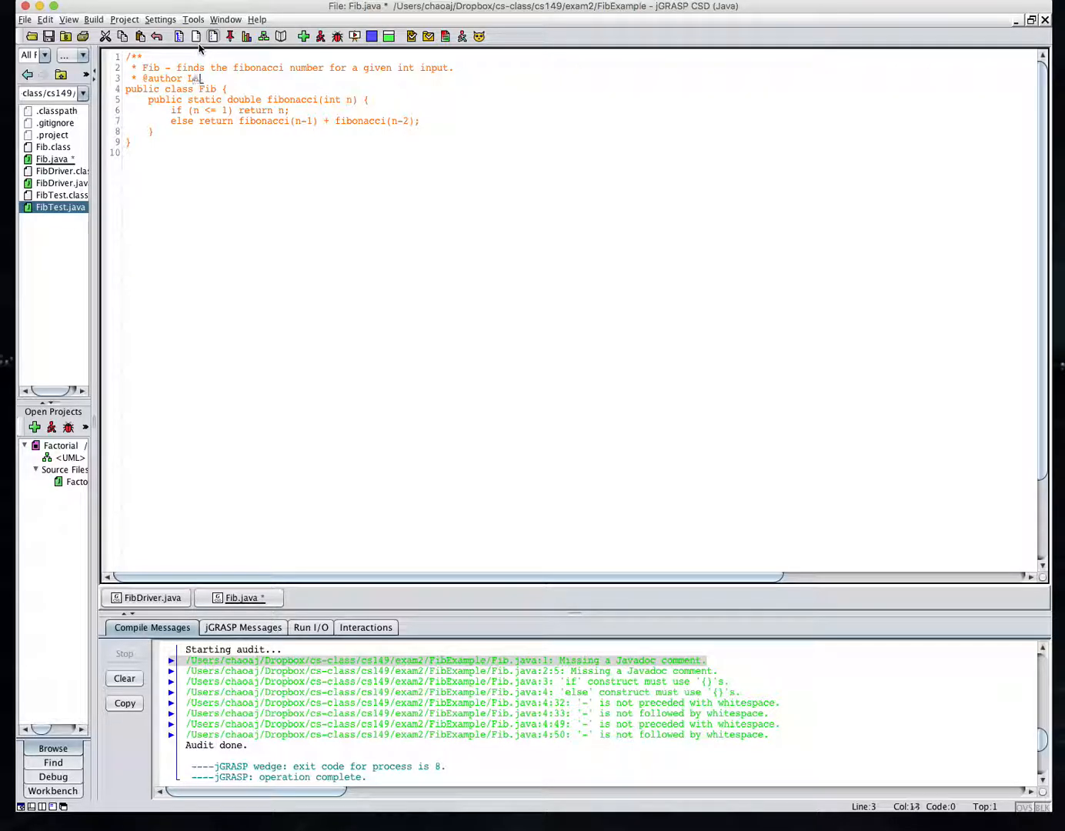
pyautogui.write('Alvin Chao')
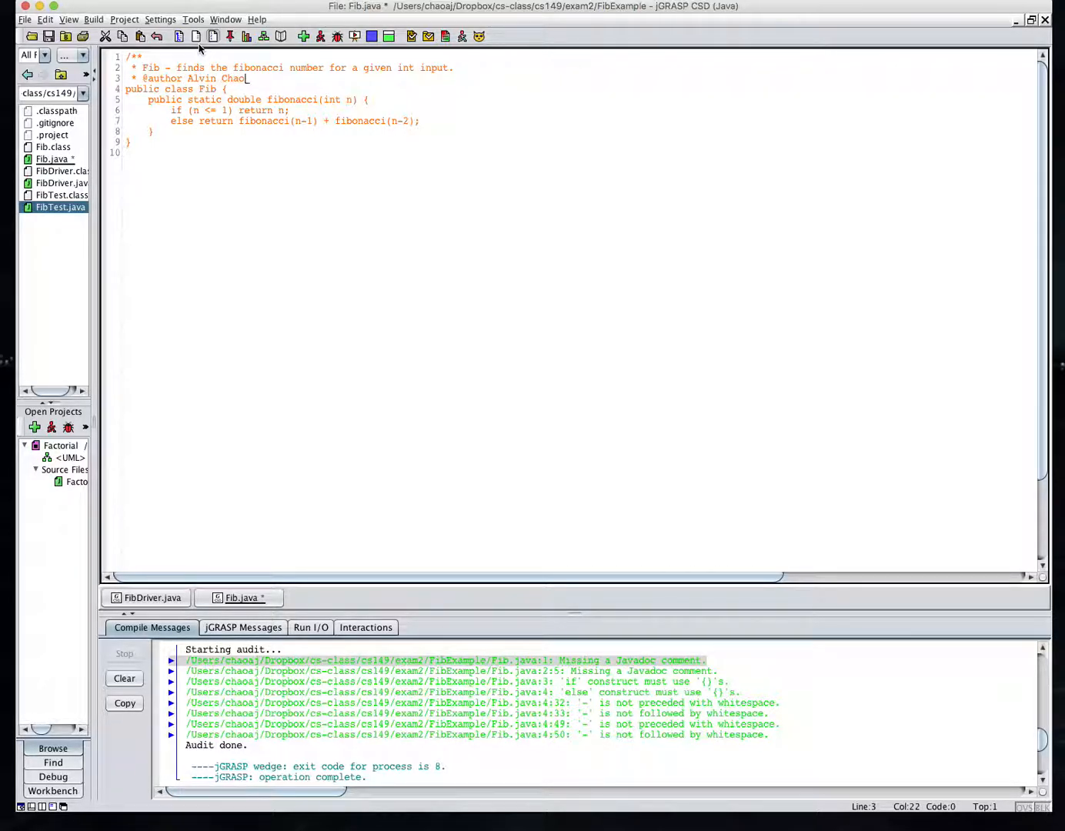
pyautogui.press('enter')
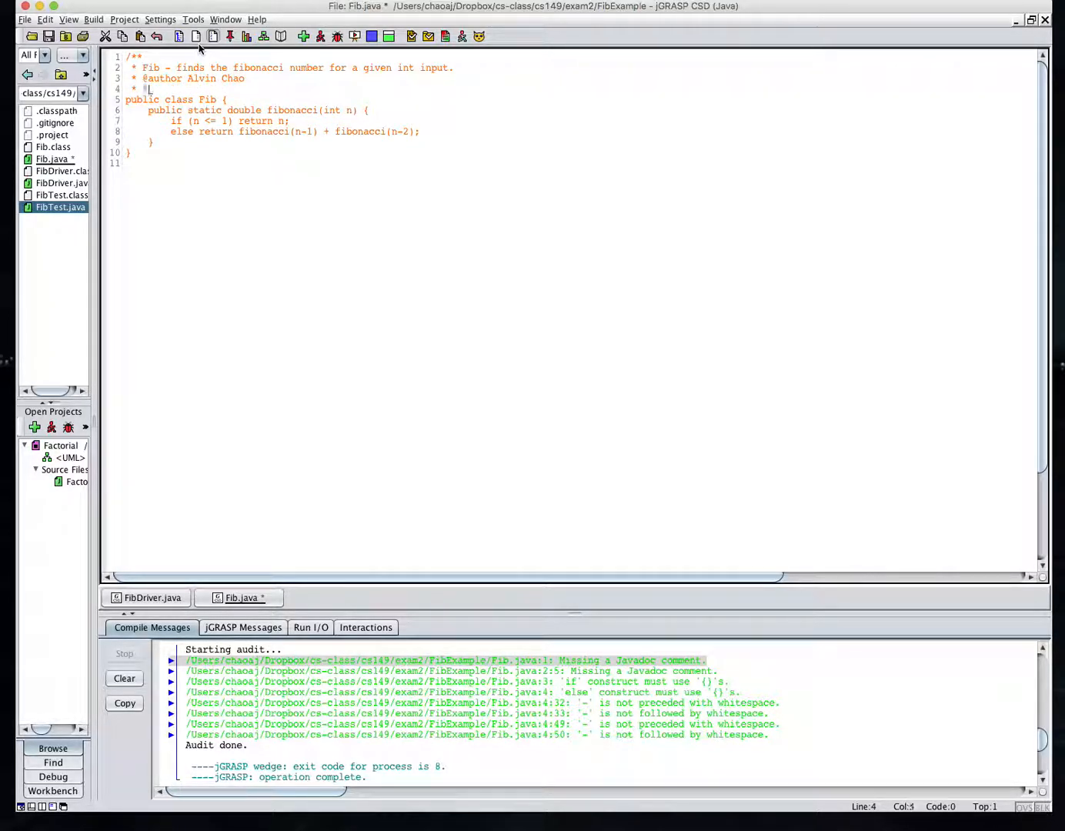
pyautogui.write('@version 11-')
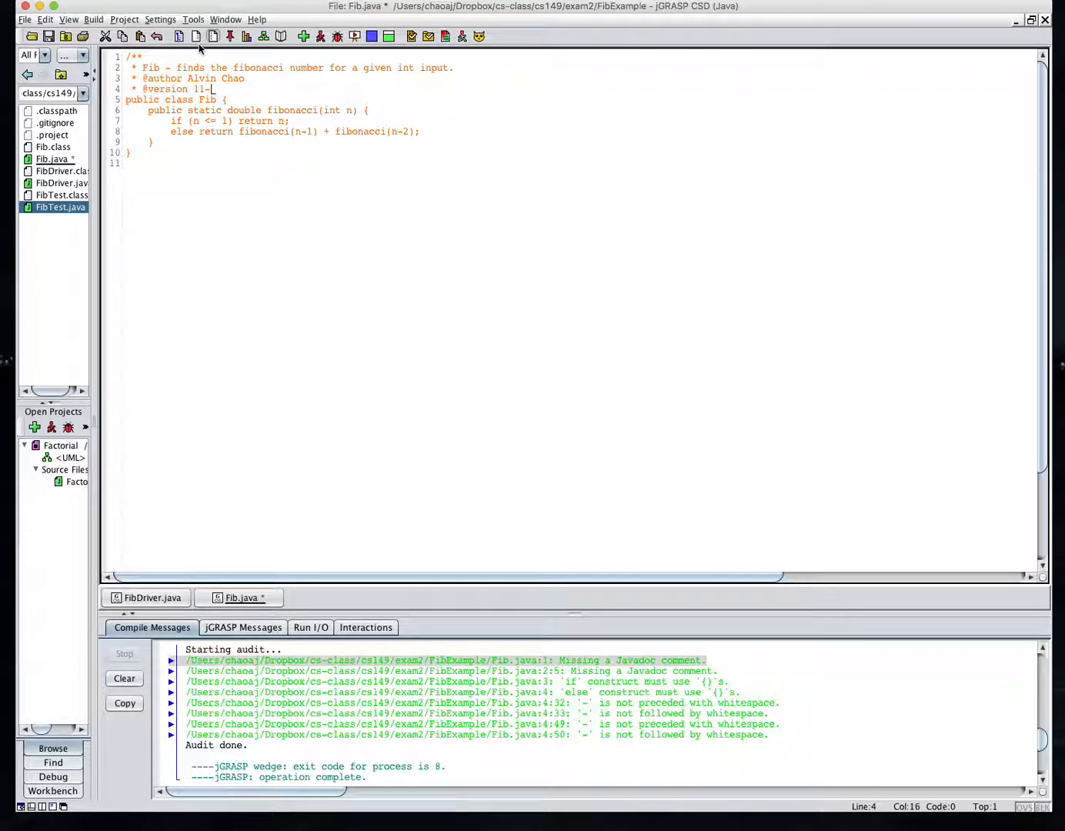
pyautogui.write('1-16')
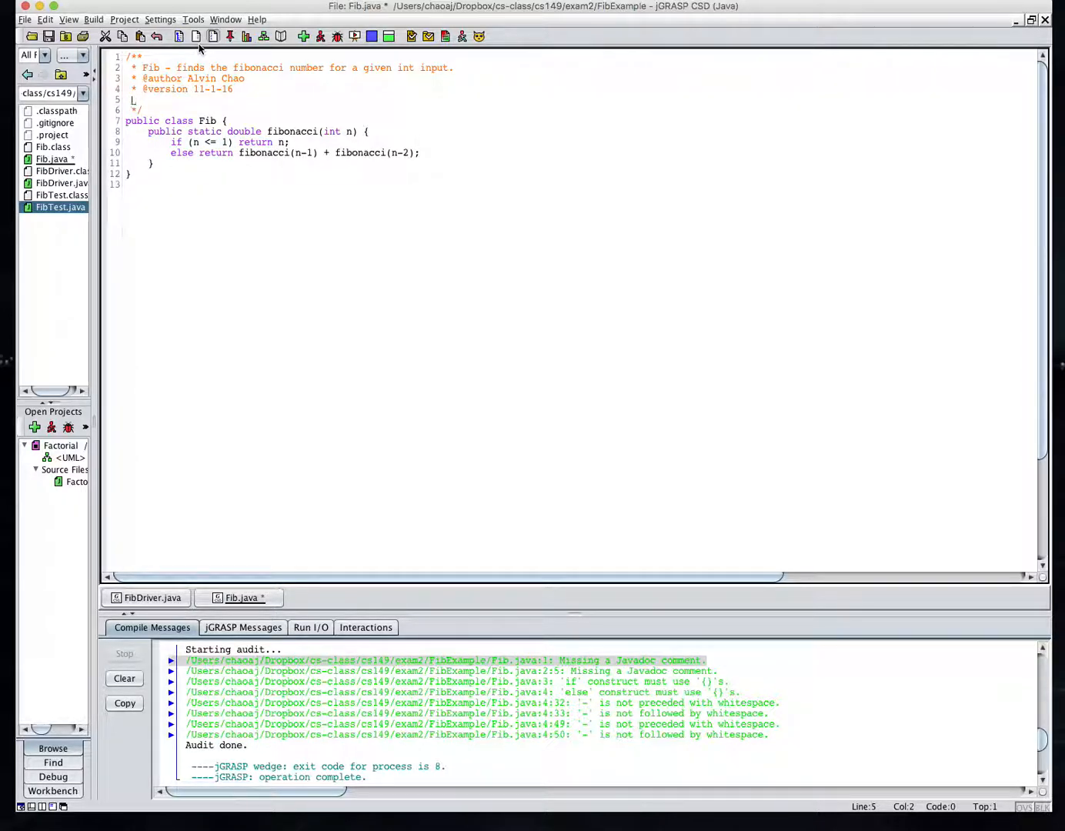
pyautogui.write('Acknol')
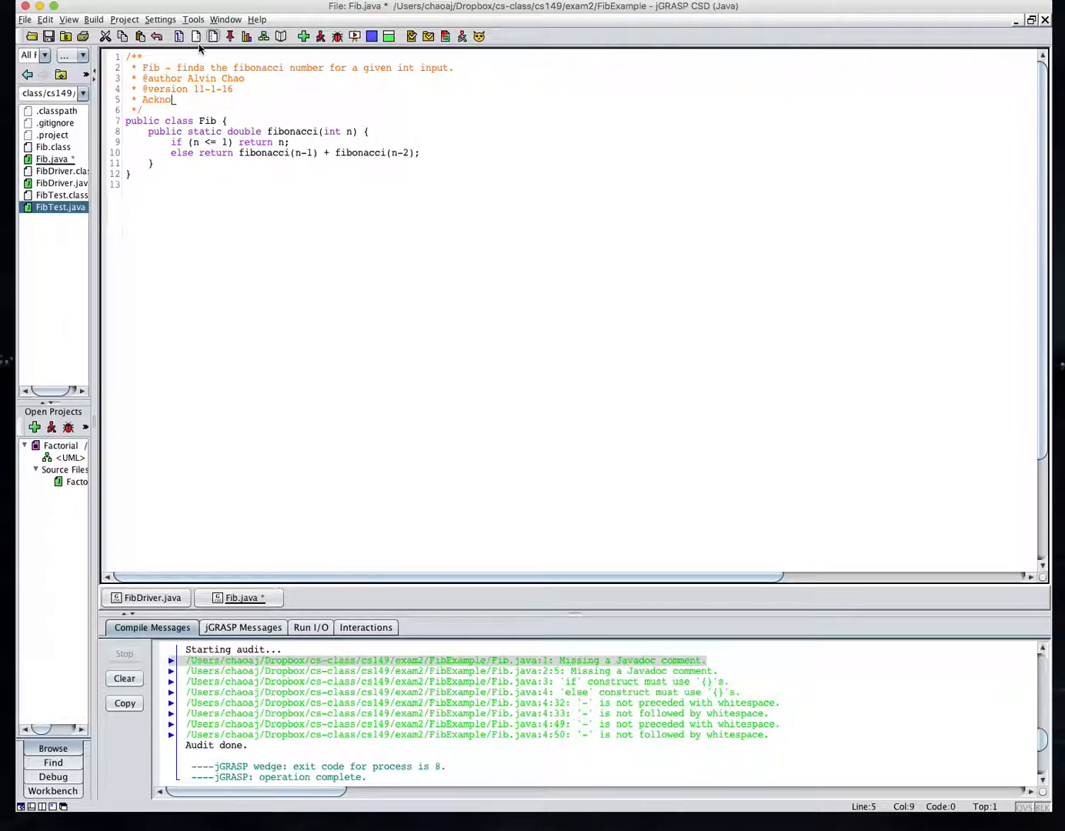
pyautogui.write('w')
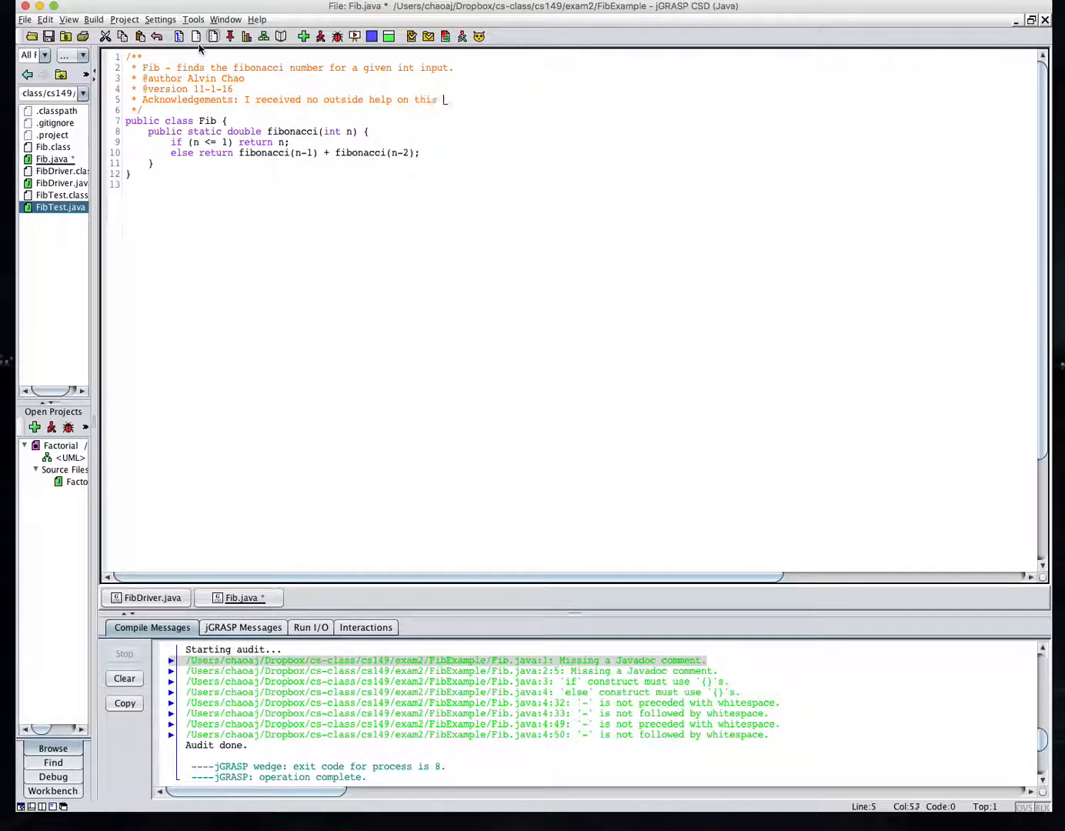
pyautogui.write('P')
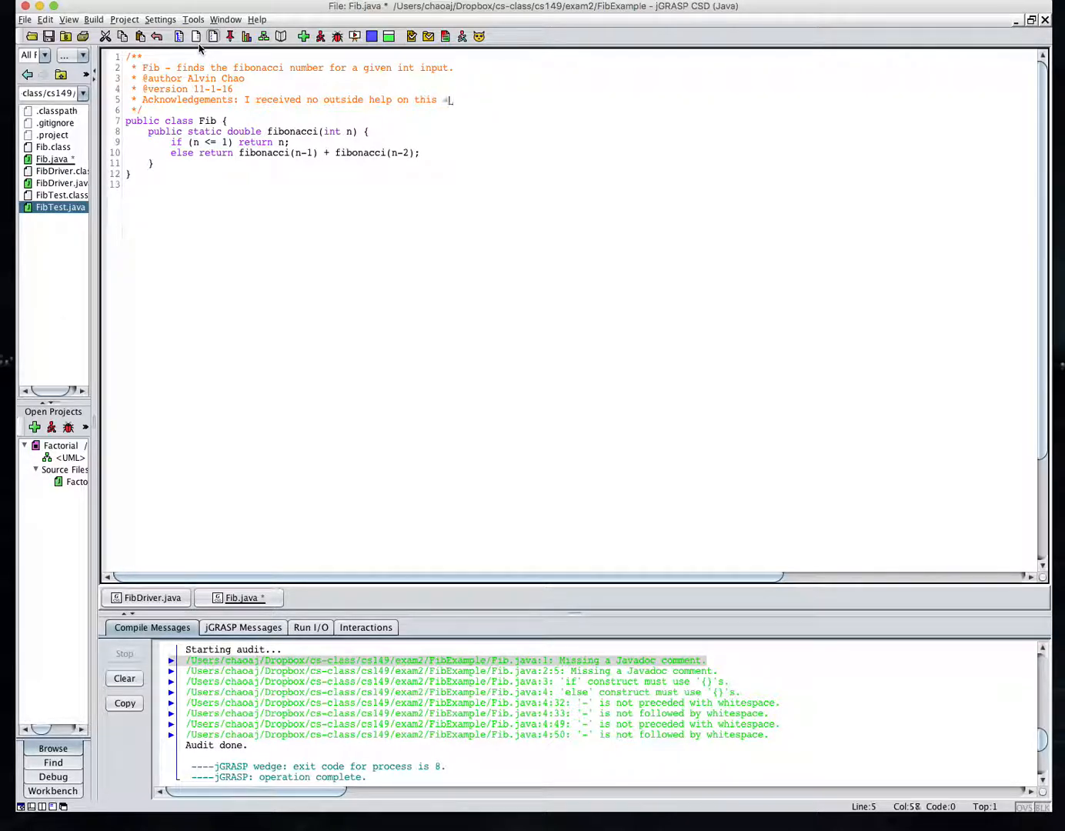
pyautogui.write('assignment.')
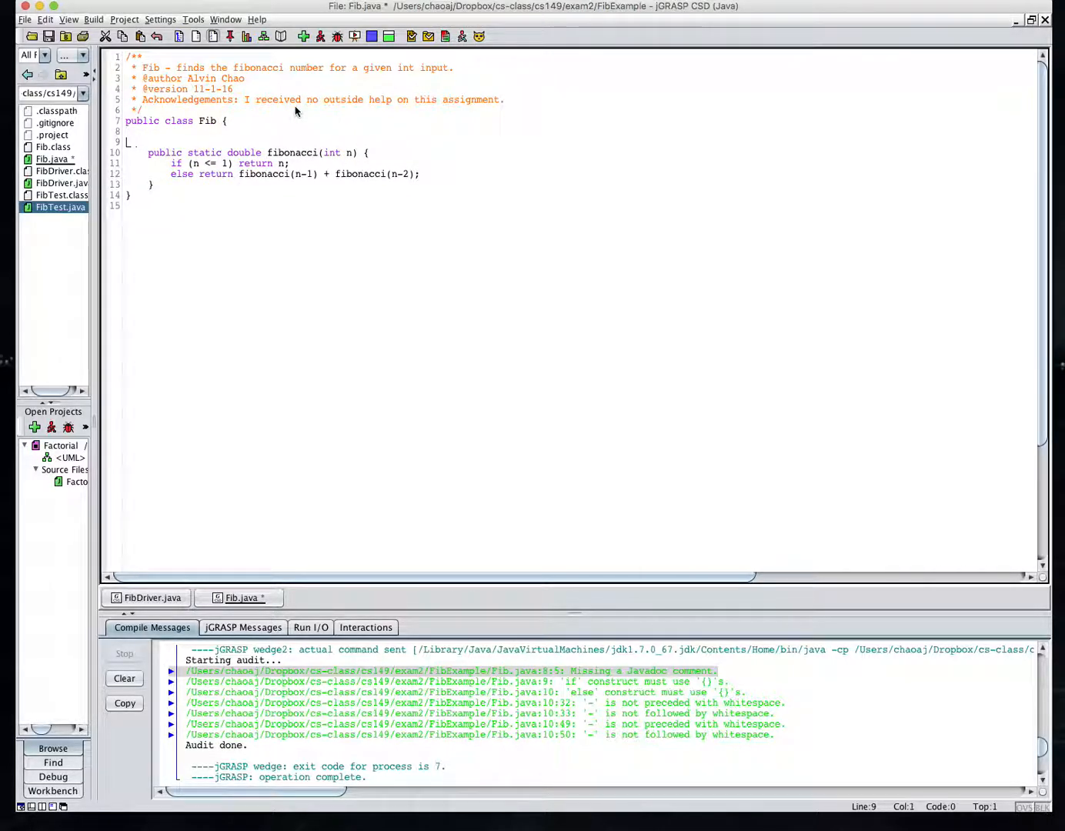
pyautogui.write('/**')
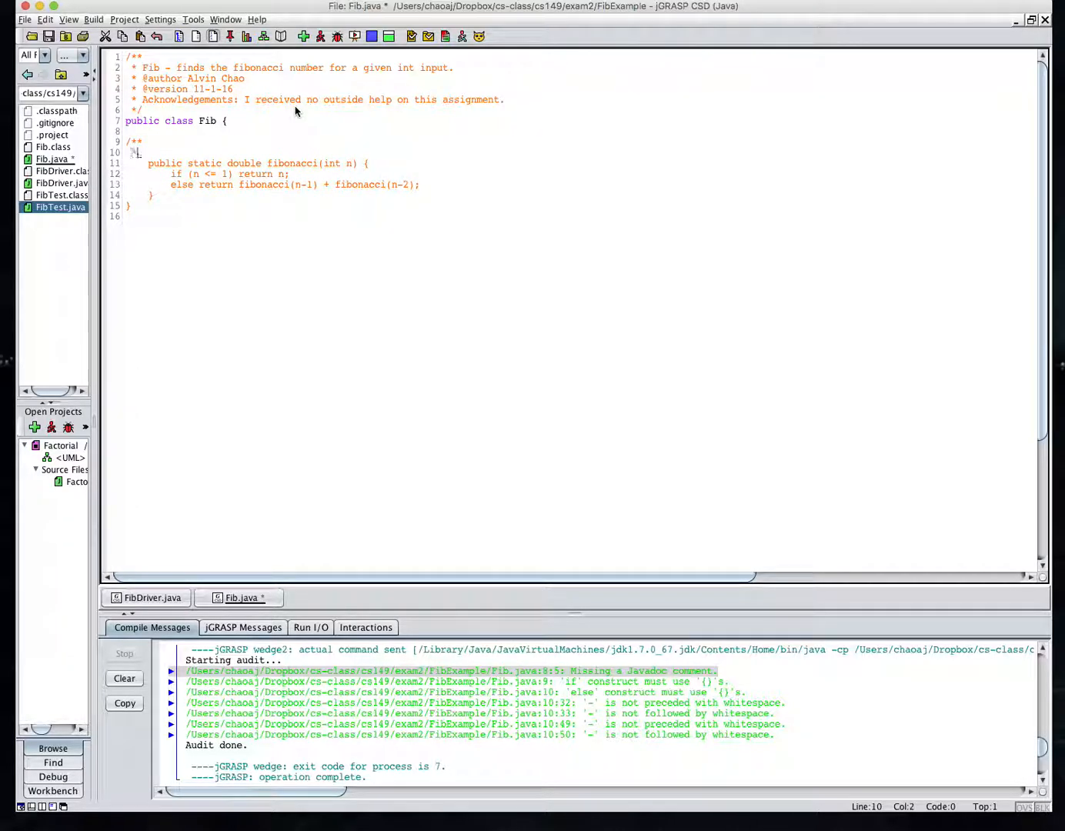
pyautogui.write('Main')
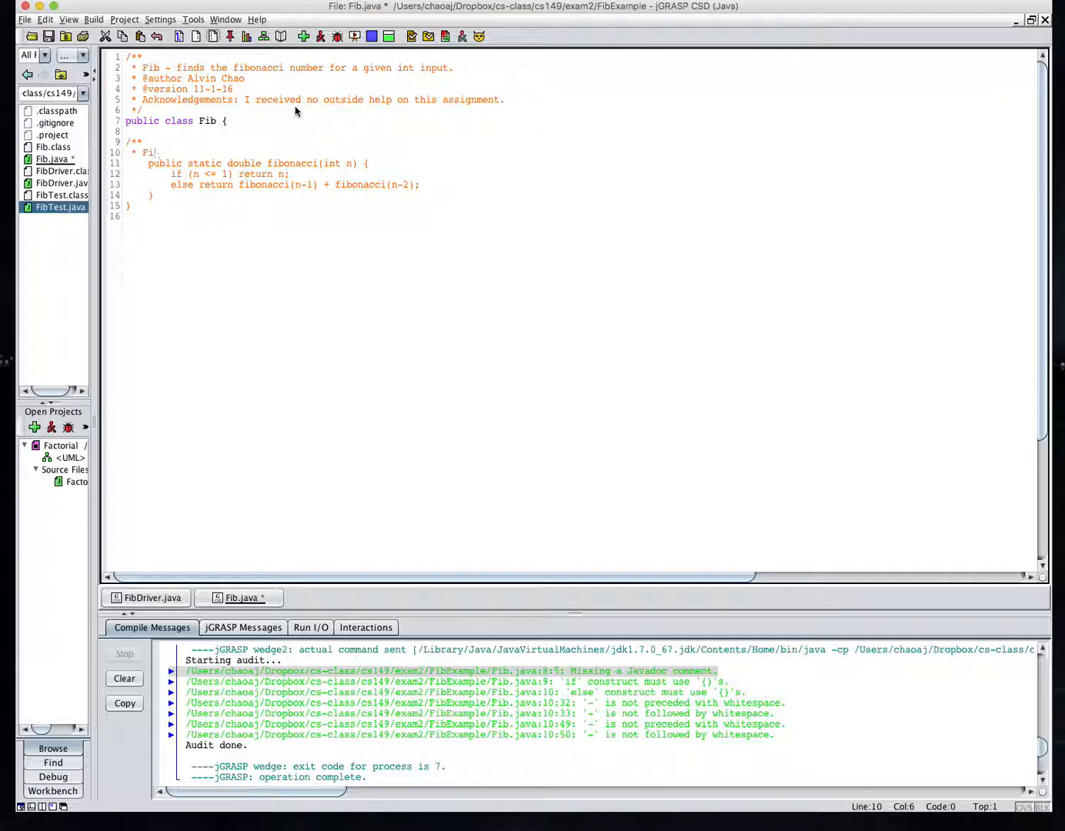
pyautogui.write('bonacci - calculates the')
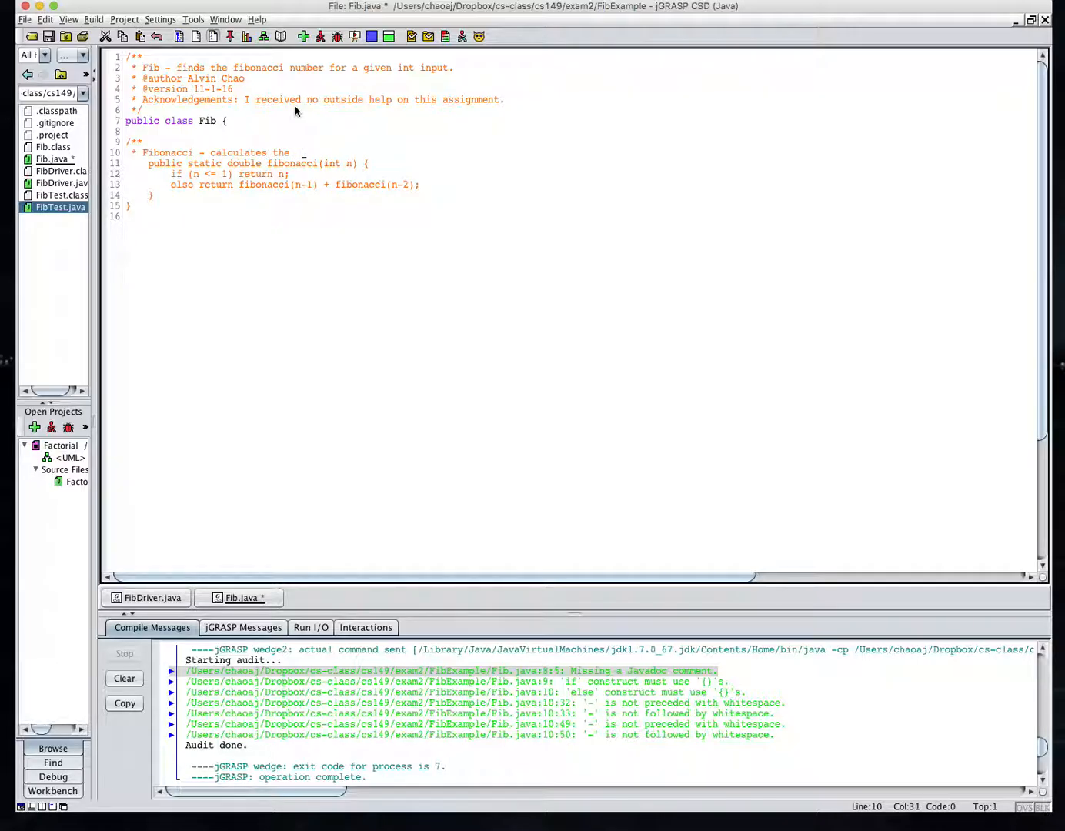
pyautogui.write('fib number for')
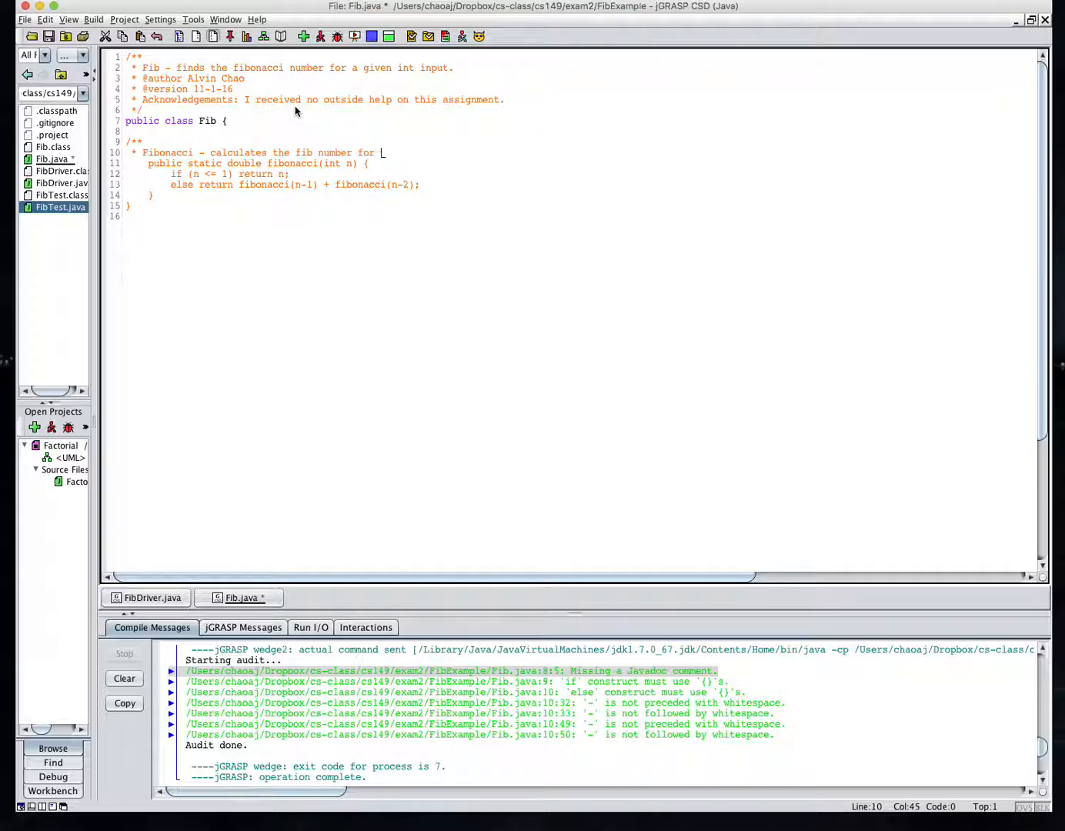
pyautogui.write('given int.')
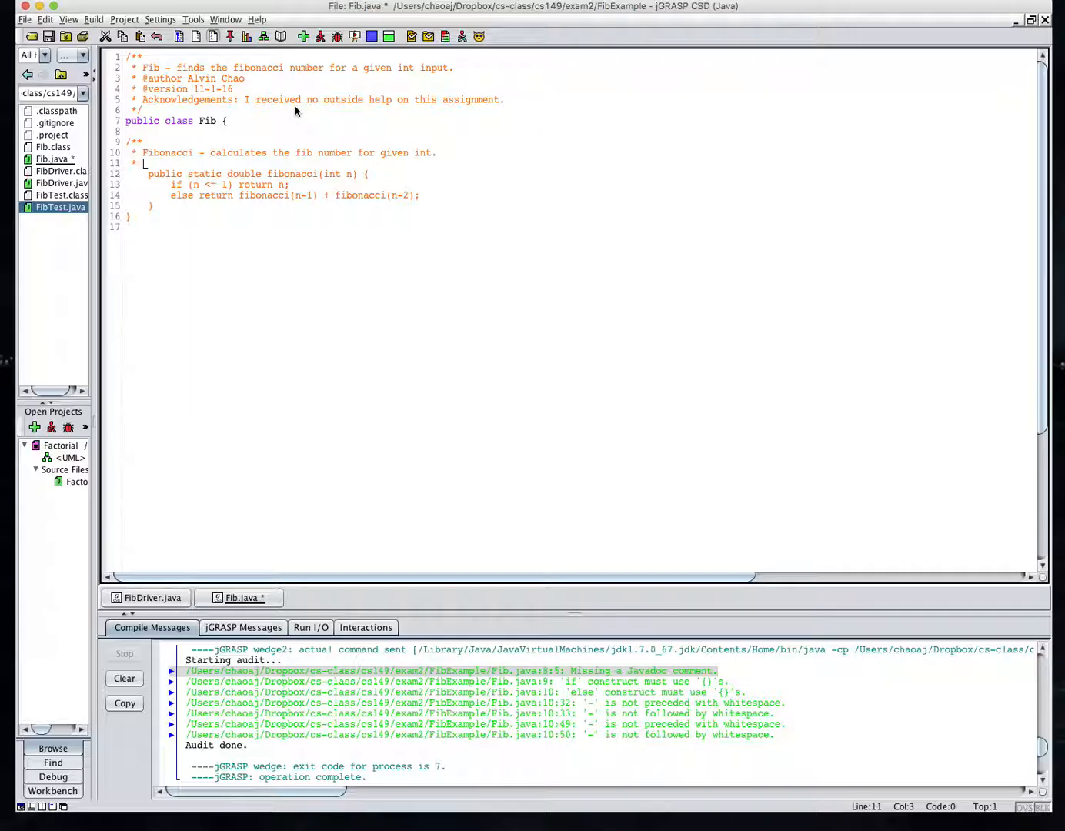
pyautogui.write('@papa')
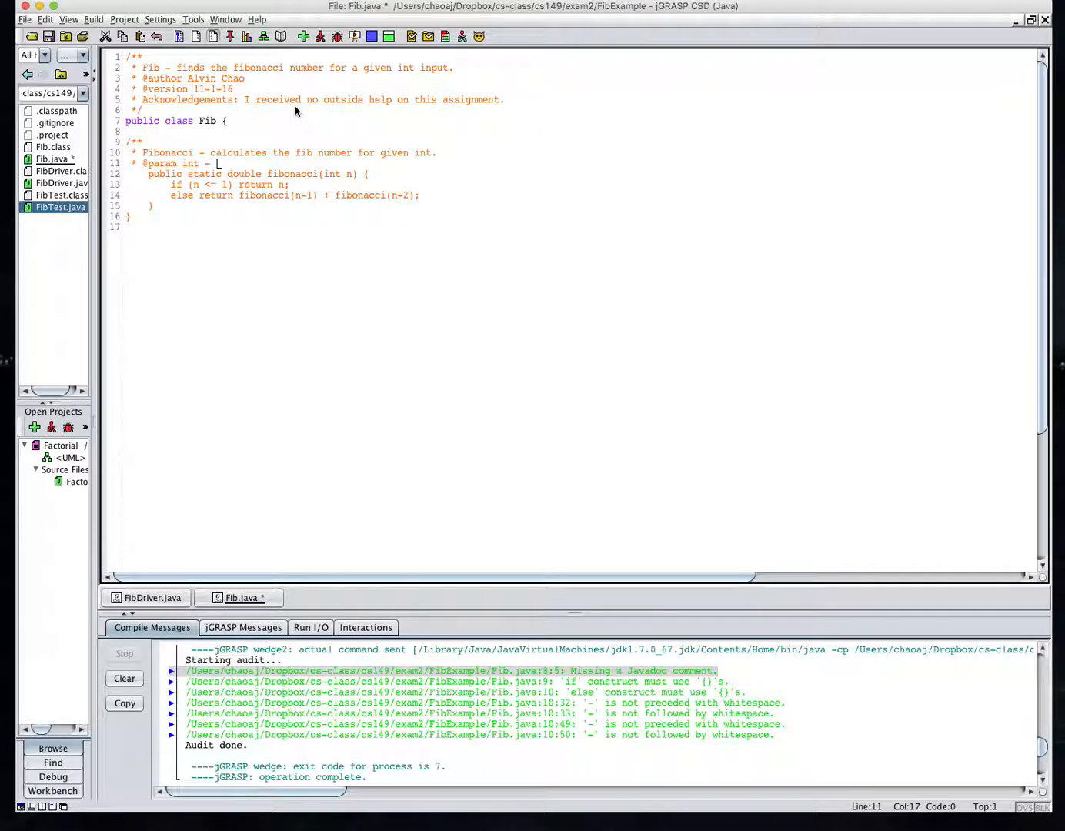
pyautogui.write('integer to calculate fib for.')
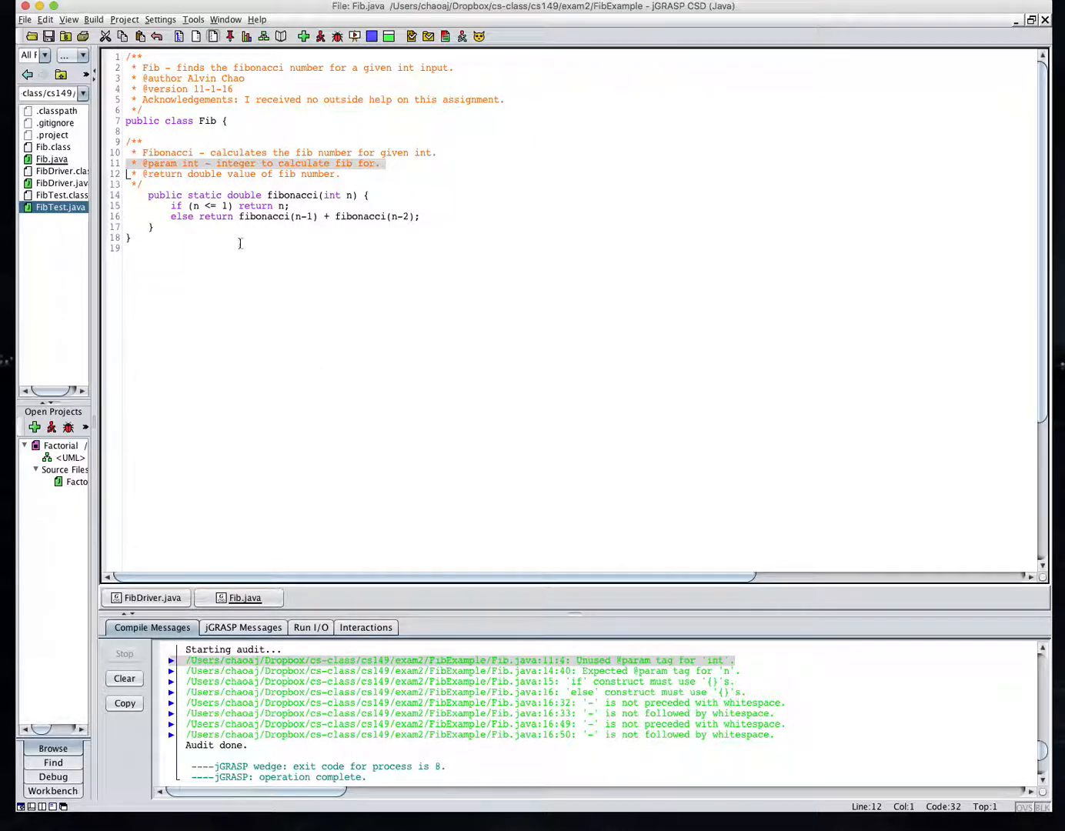
pyautogui.click(196, 163)
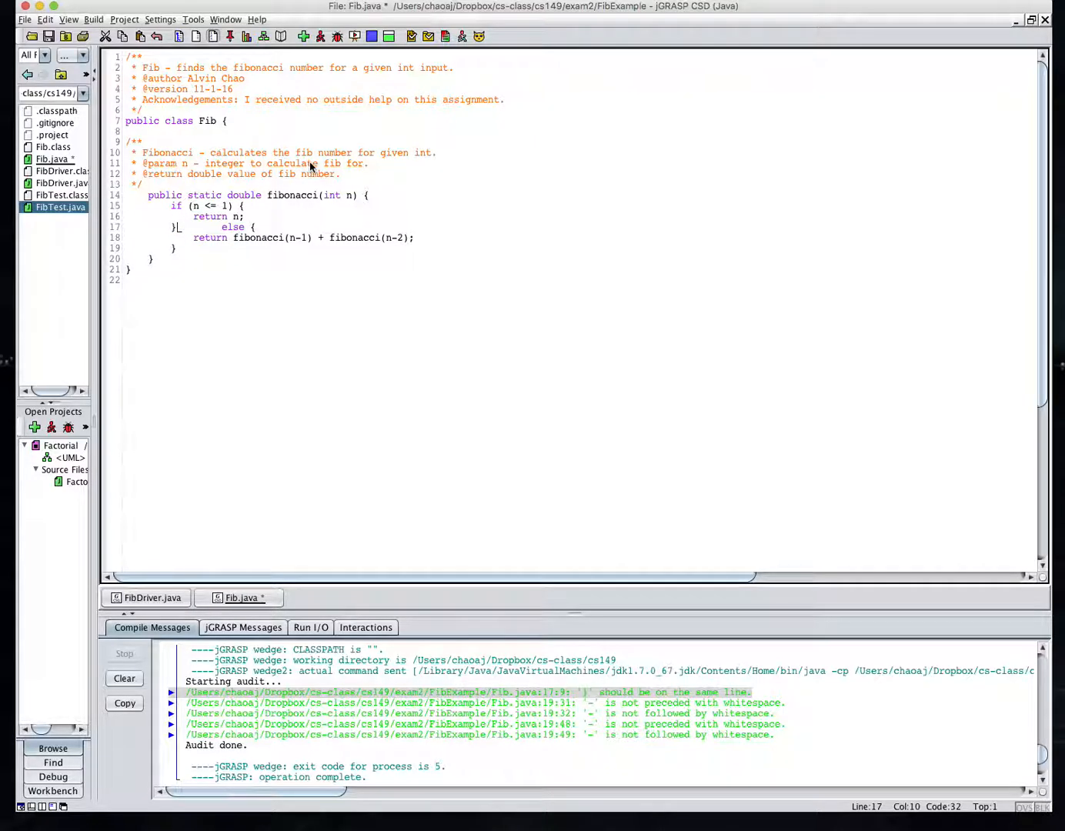
pyautogui.click(195, 227)
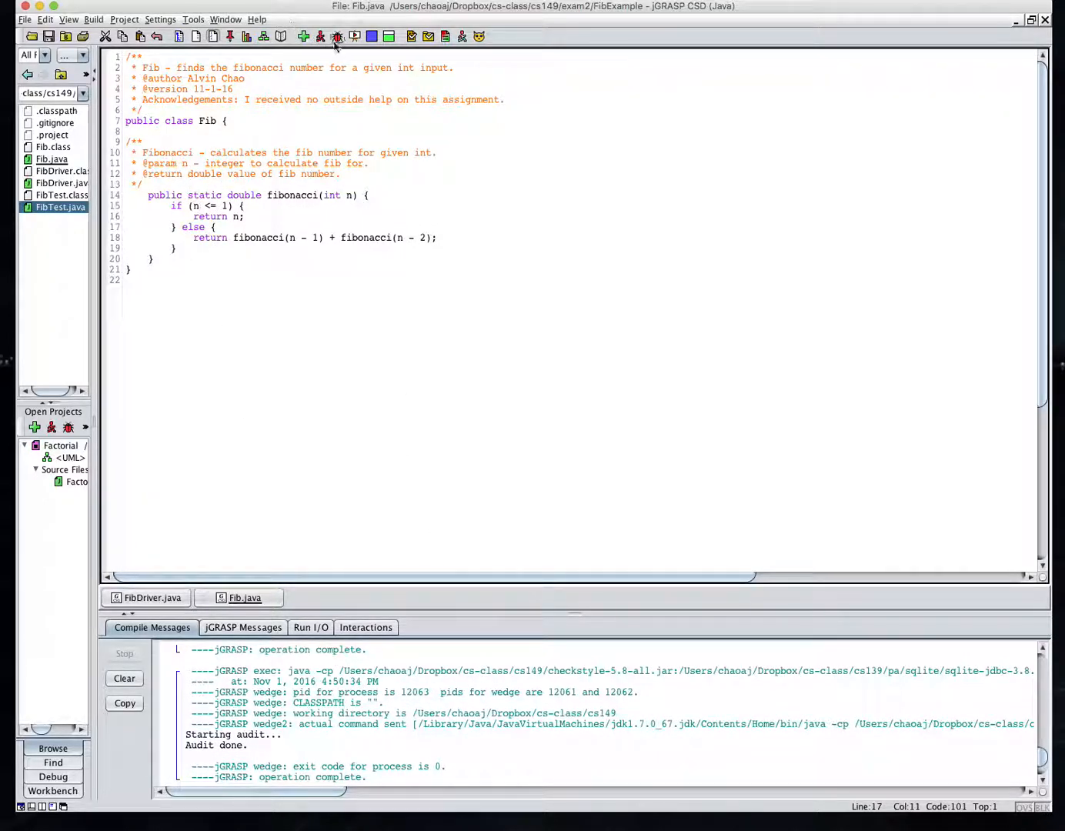
pyautogui.moveTo(304, 36)
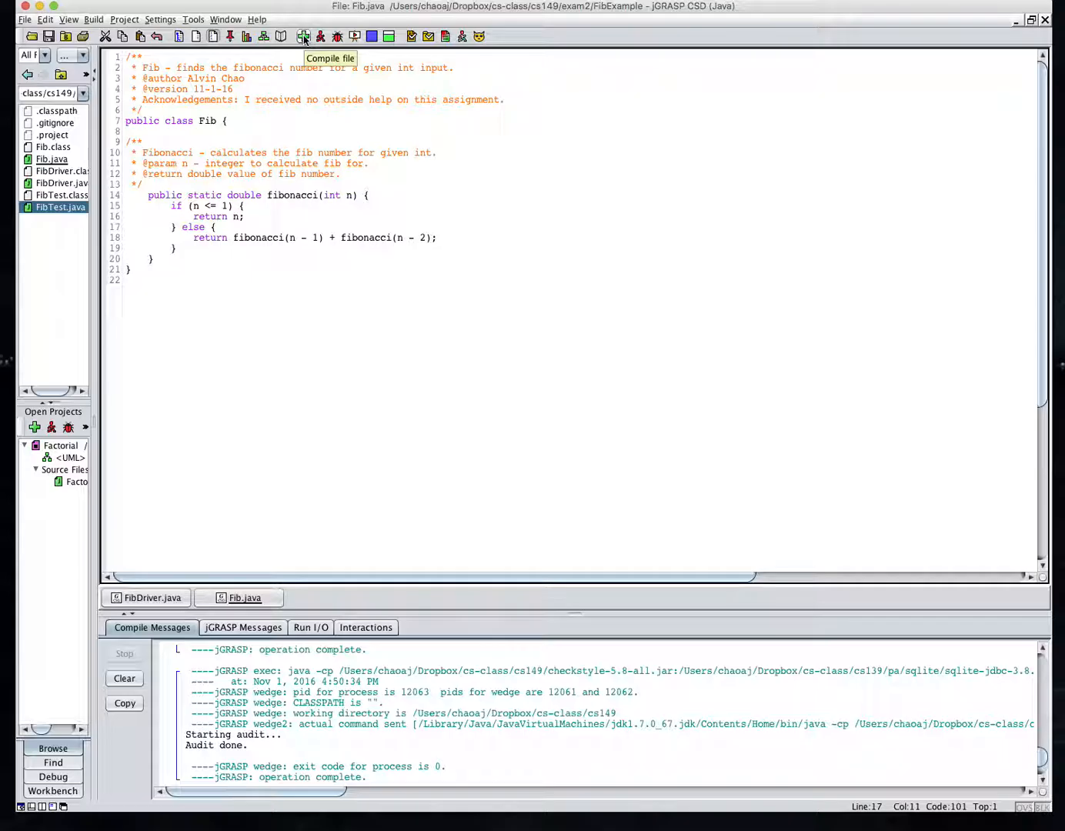
# Compile Fib.java from the toolbar, finishing with javac exit code 0.
pyautogui.click(303, 36)
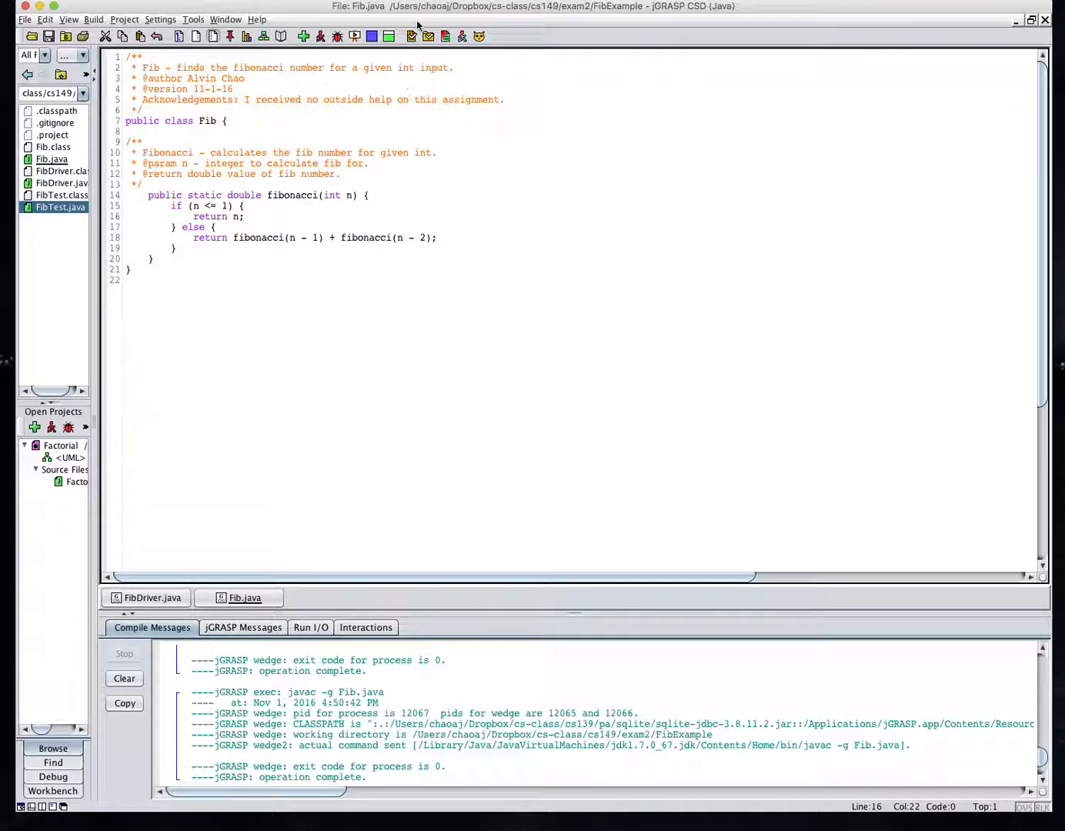
pyautogui.moveTo(461, 37)
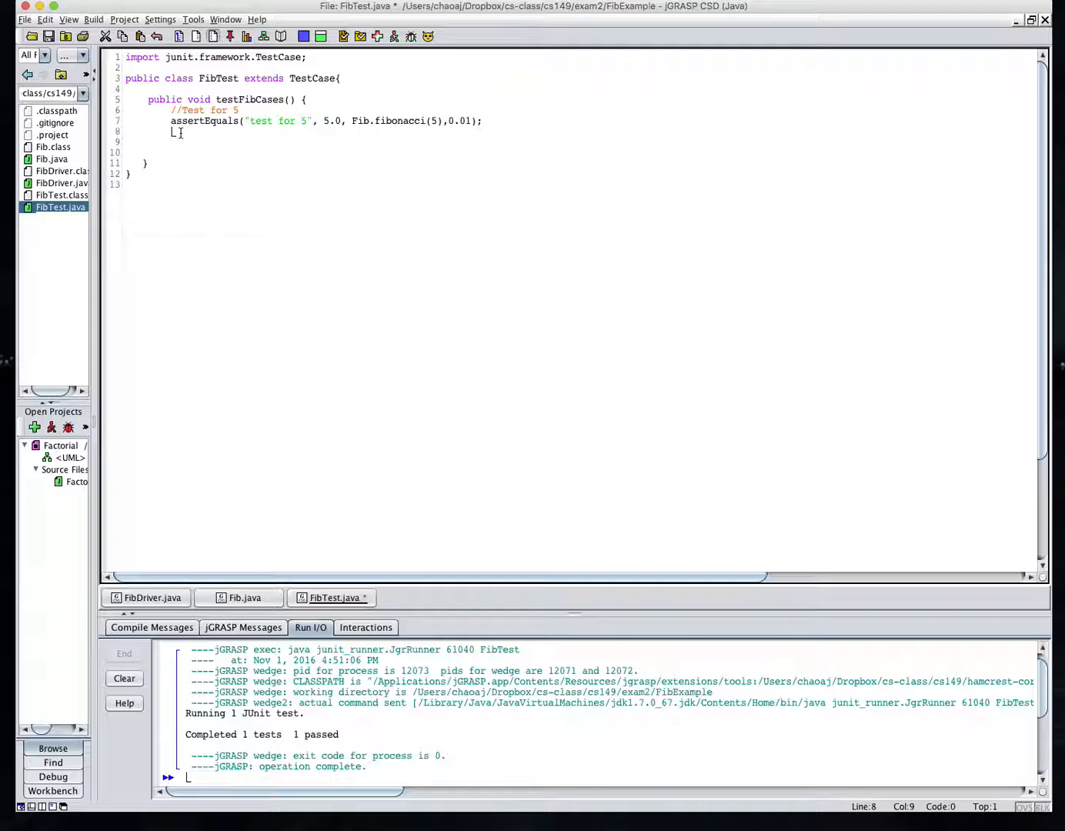
# Add the commented zero-case assertion to testFibCases and save FibTest.java.
pyautogui.write('//Test for zero case')
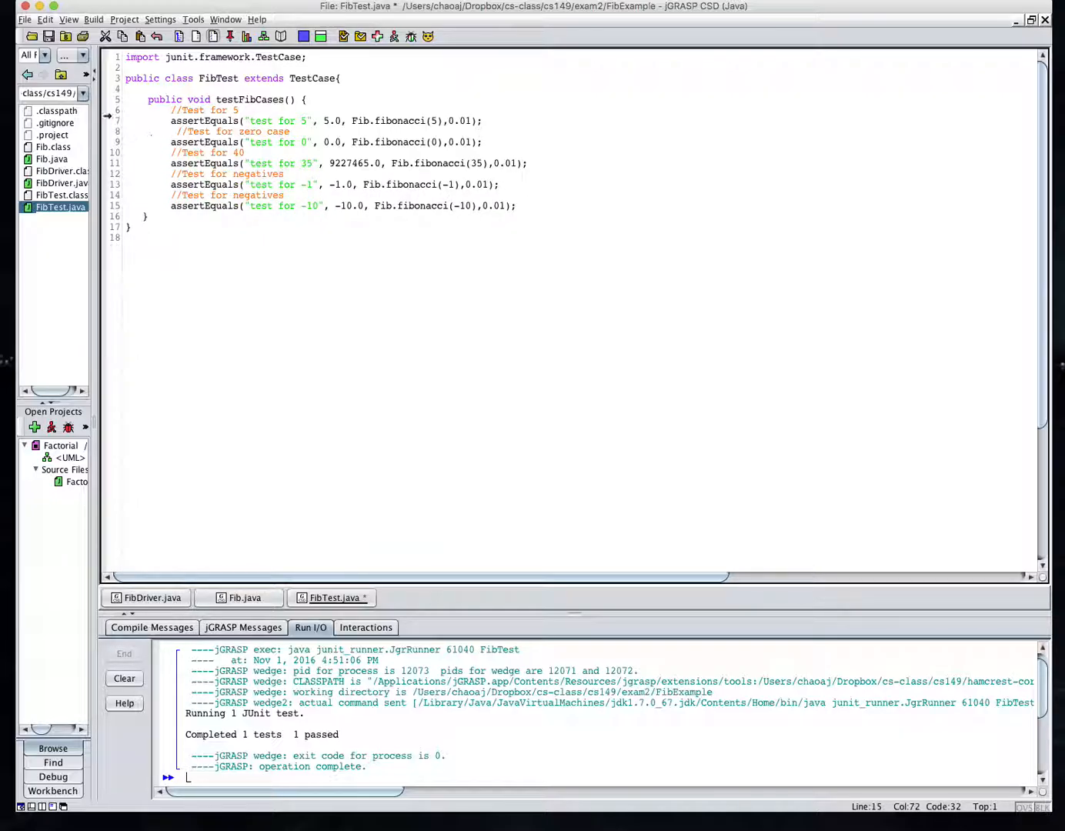
pyautogui.click(48, 37)
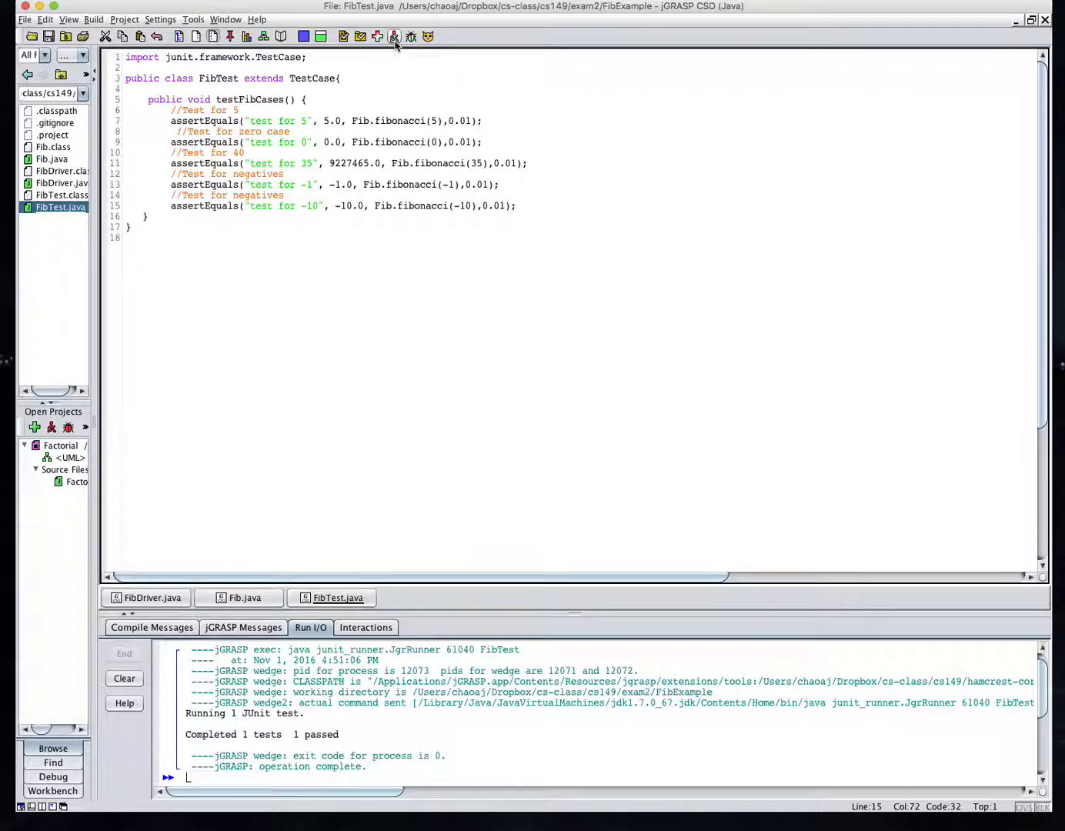
# Run FibTest's JUnit tests, confirm testFibCases passed, and close the results window.
pyautogui.click(393, 36)
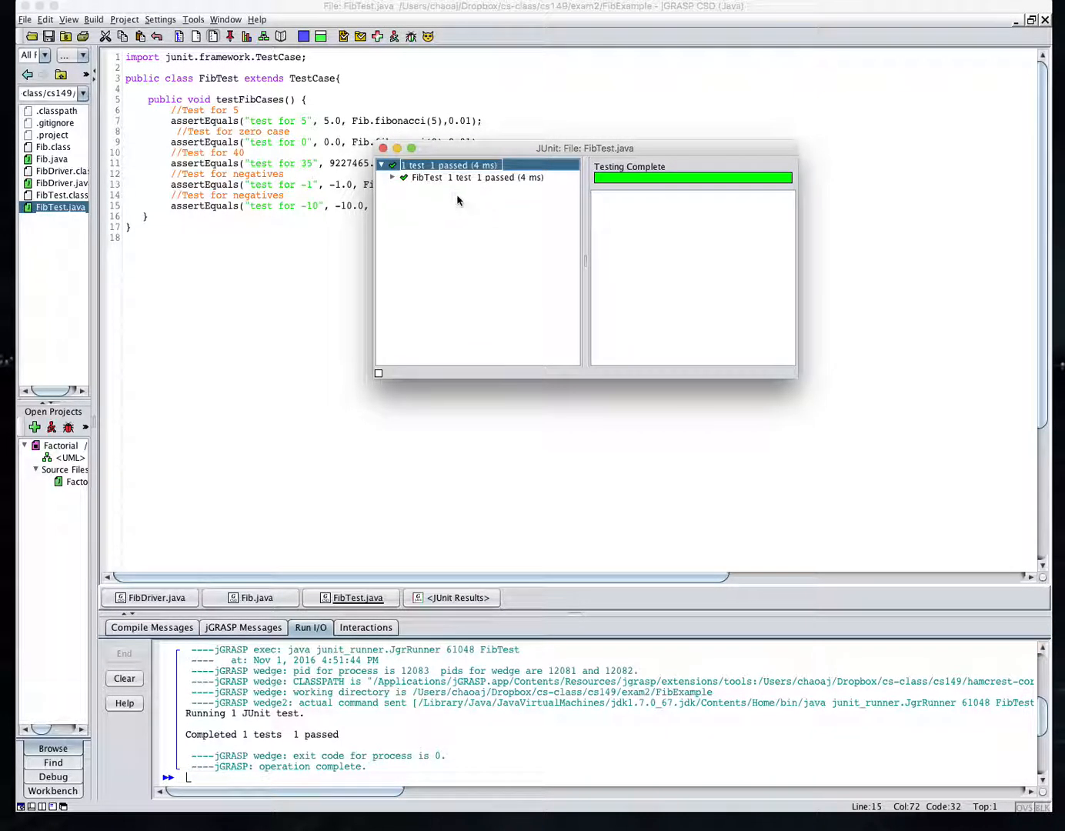
pyautogui.click(393, 177)
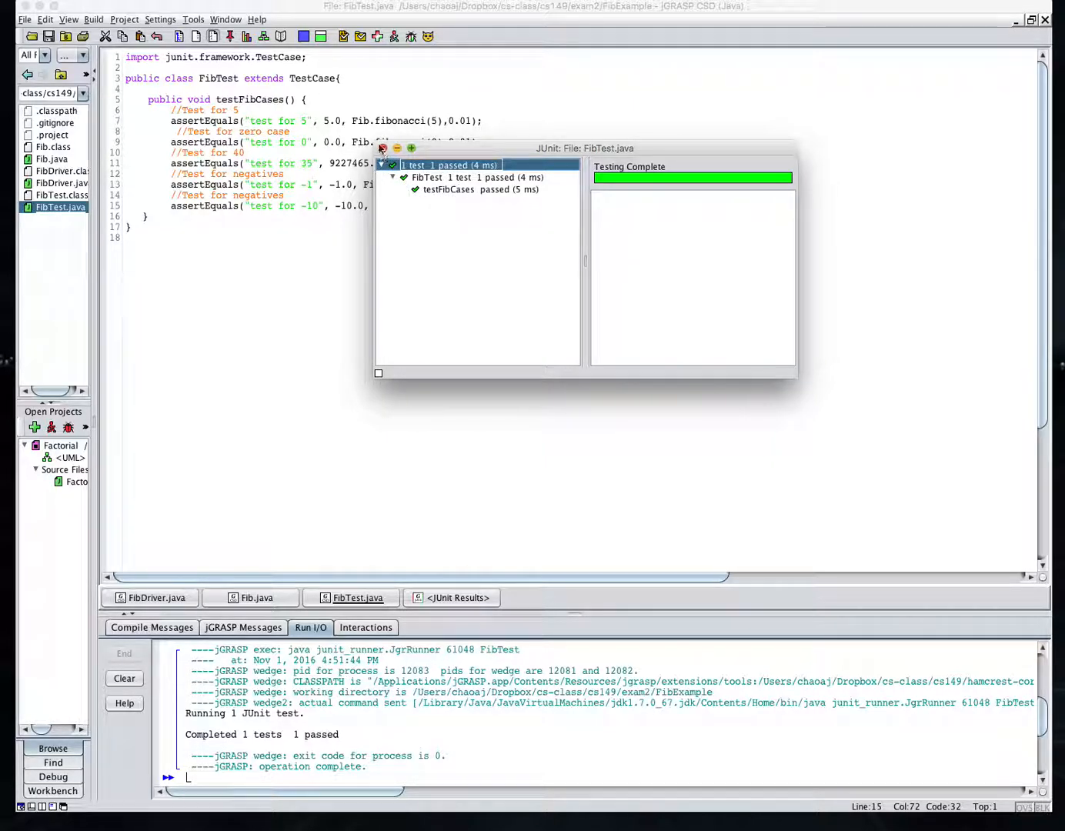
pyautogui.click(383, 148)
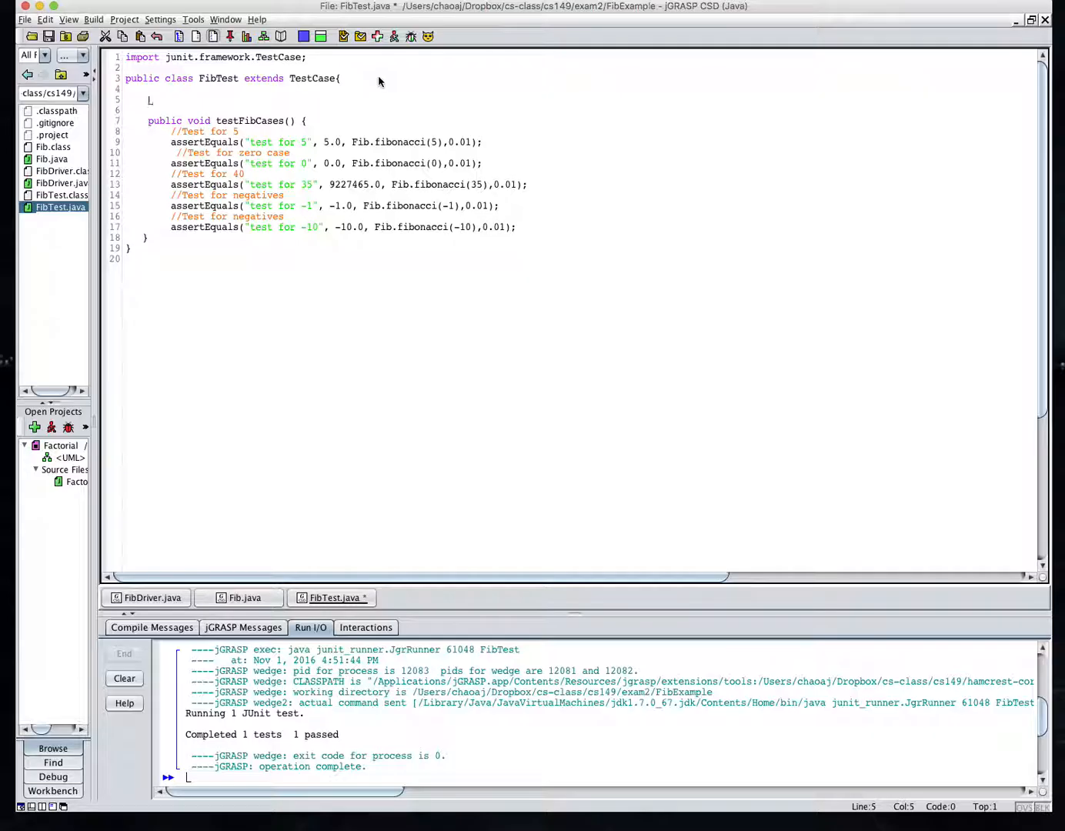
# Type a public static testFib() method in FibTest containing new Fib();.
pyautogui.write('p')
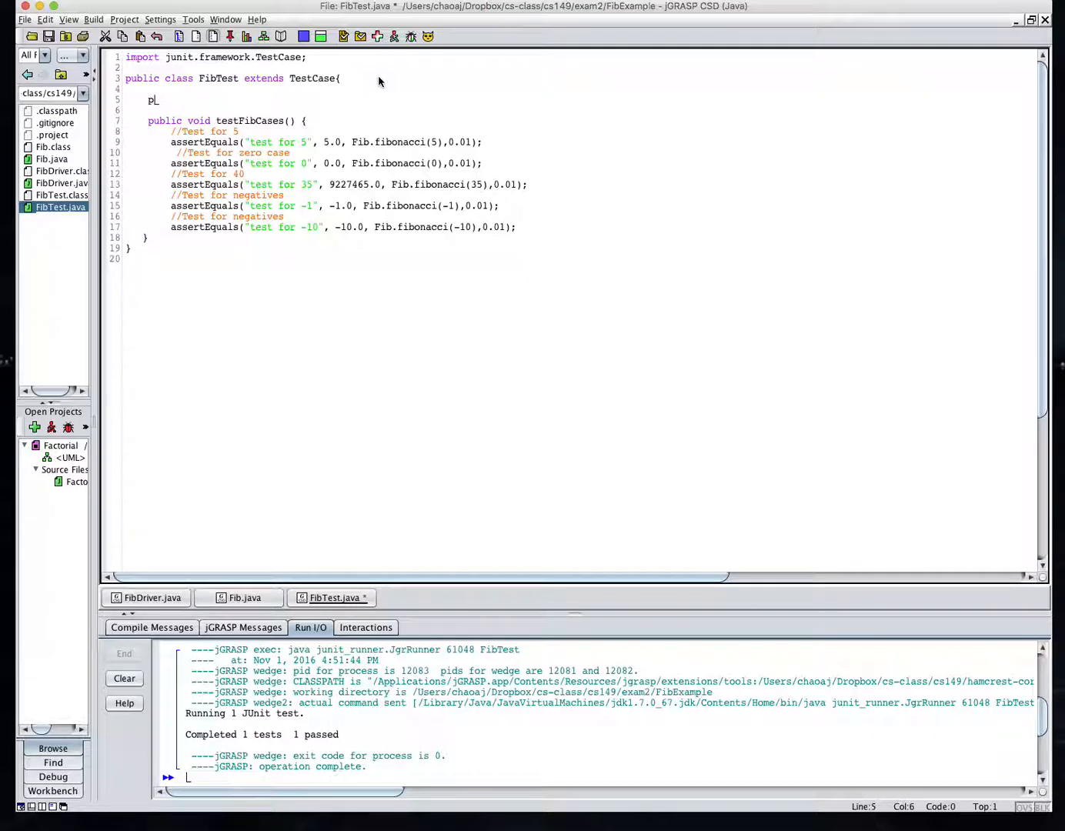
pyautogui.write('ublit')
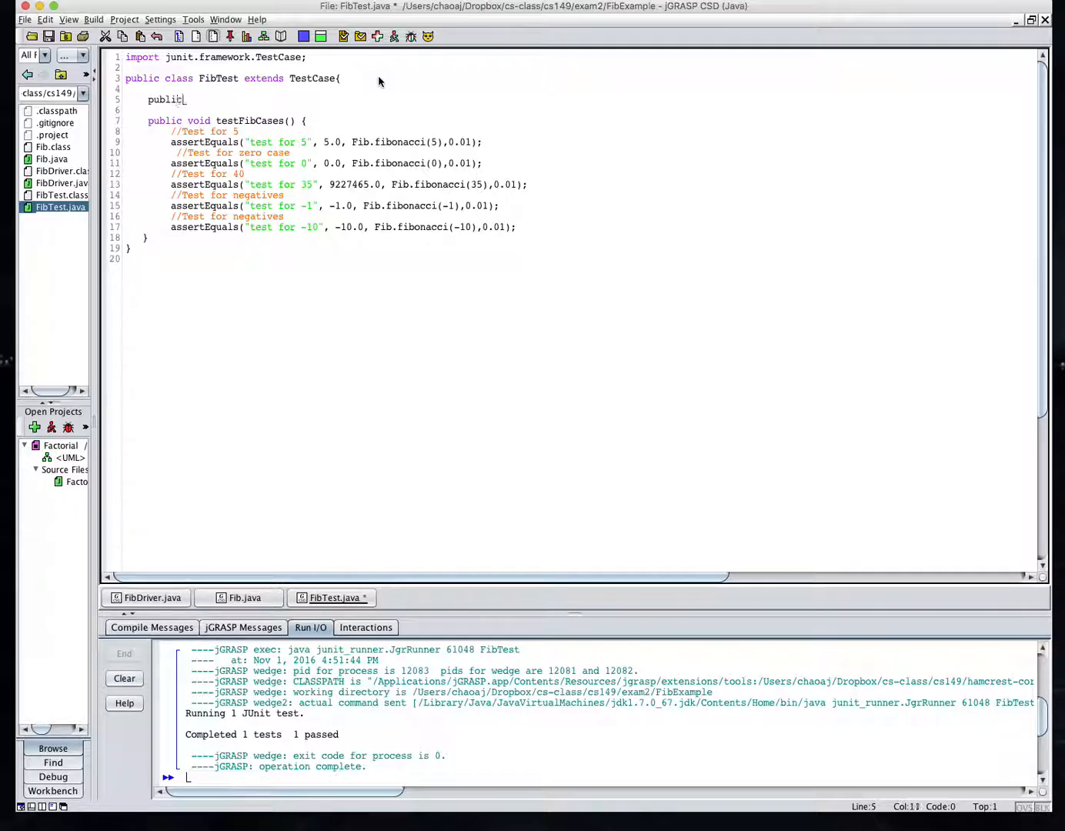
pyautogui.write('static')
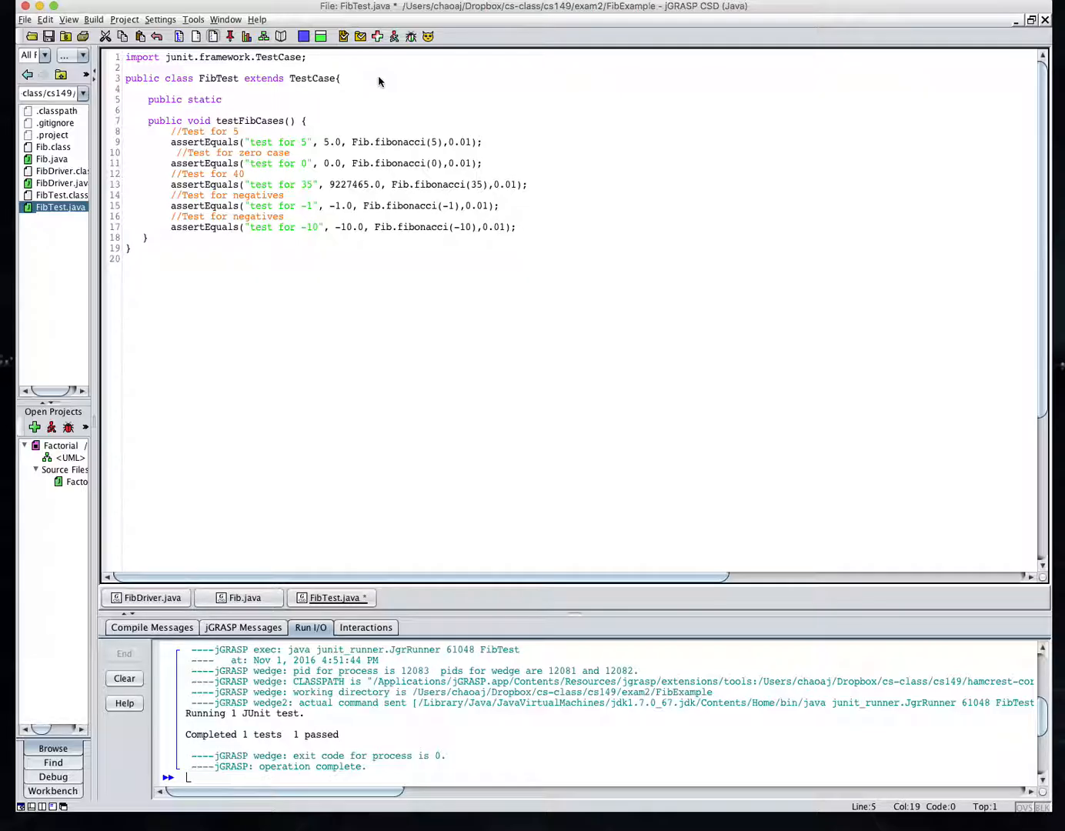
pyautogui.write('testFib')
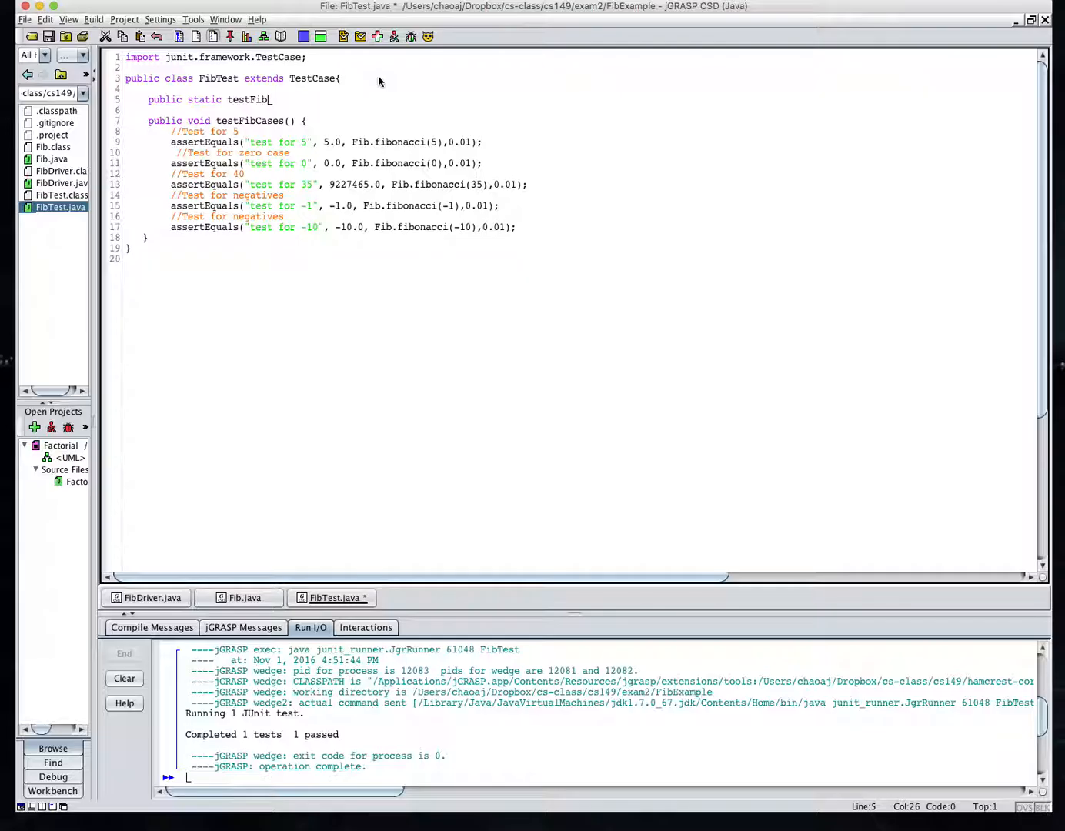
pyautogui.write('(){')
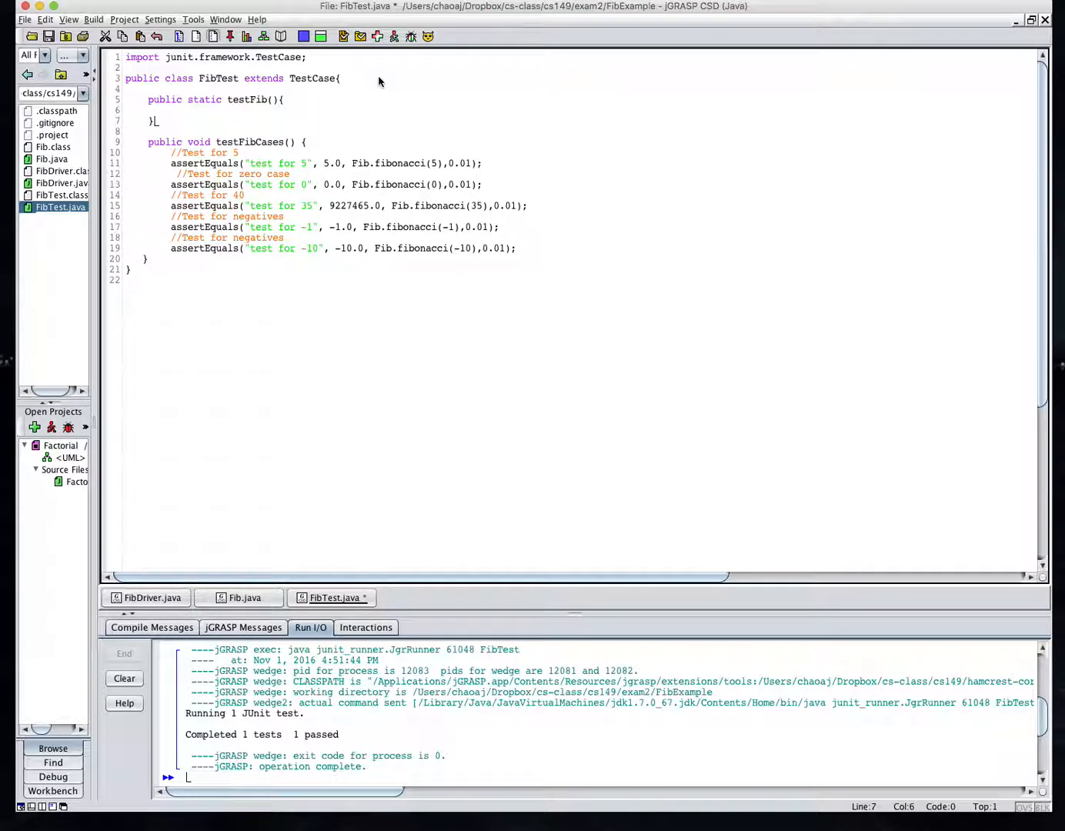
pyautogui.write('new')
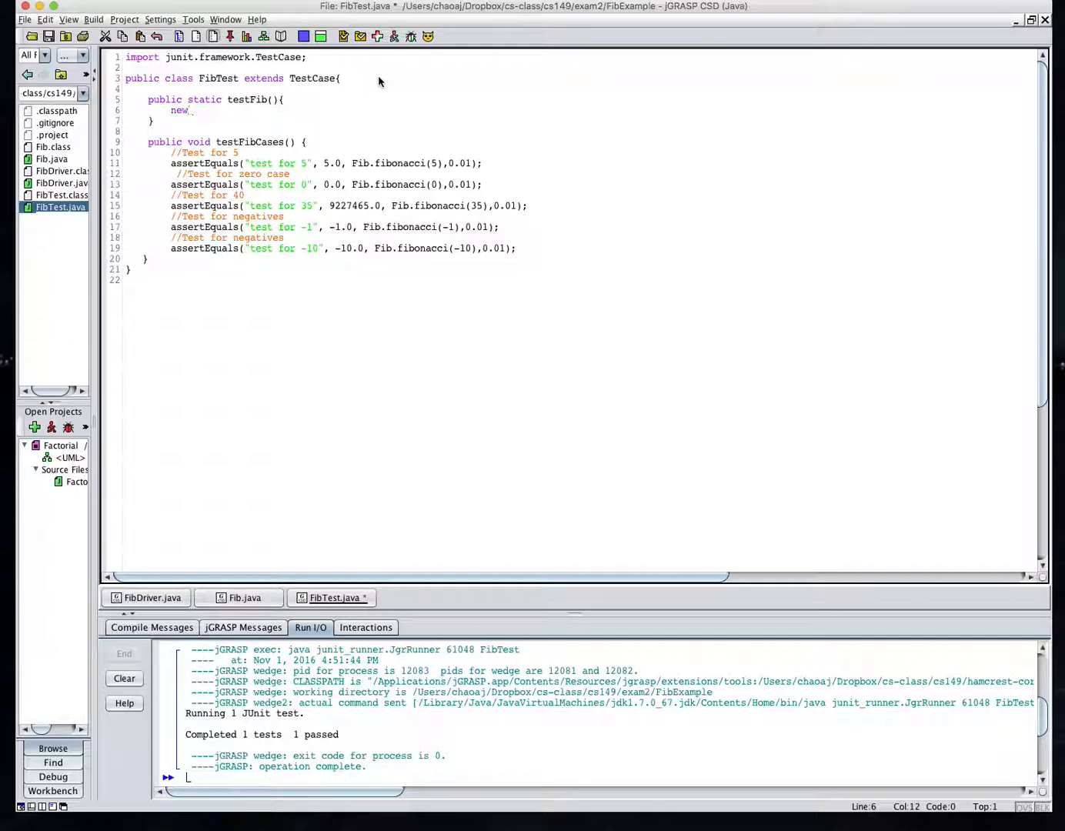
pyautogui.write('Fib(')
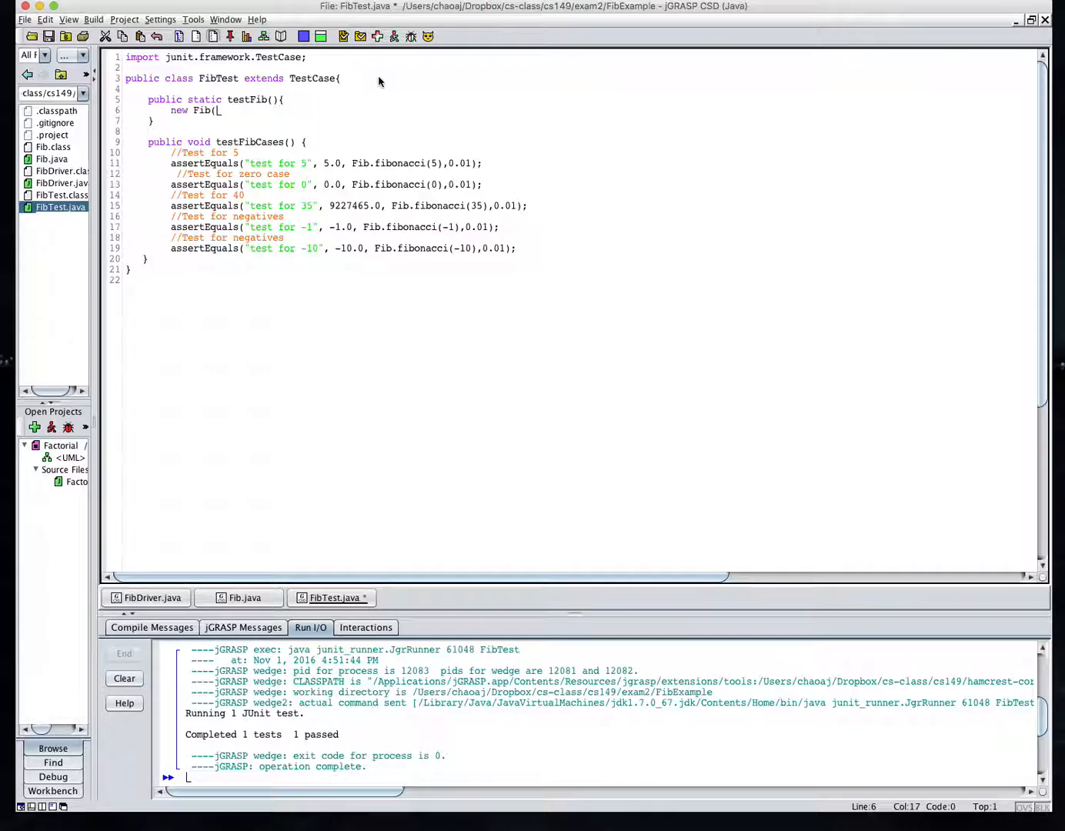
pyautogui.write(');')
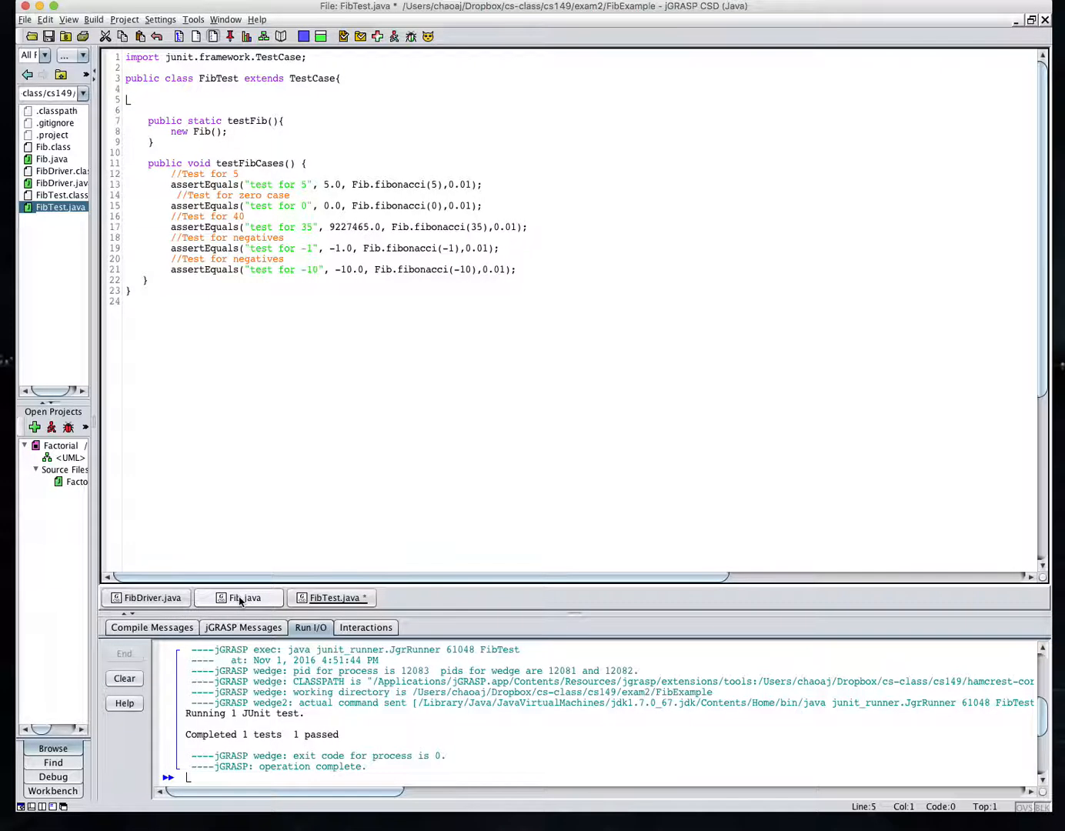
pyautogui.click(245, 598)
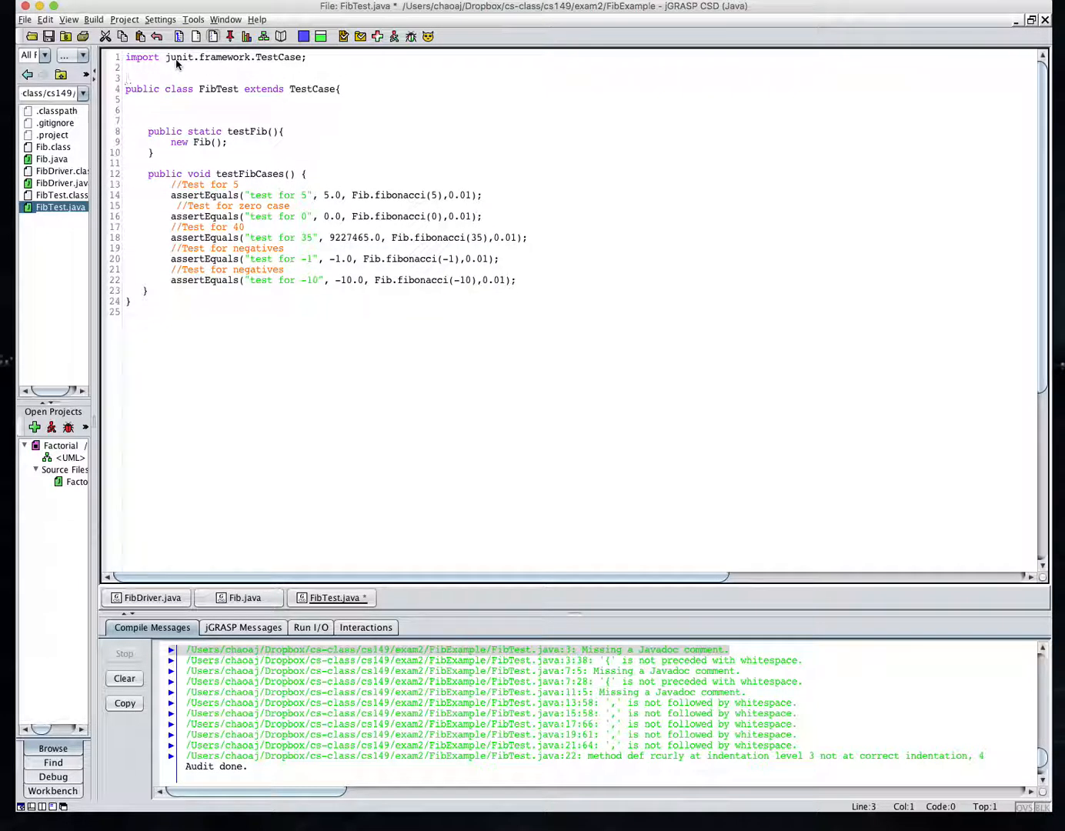
pyautogui.write('/**')
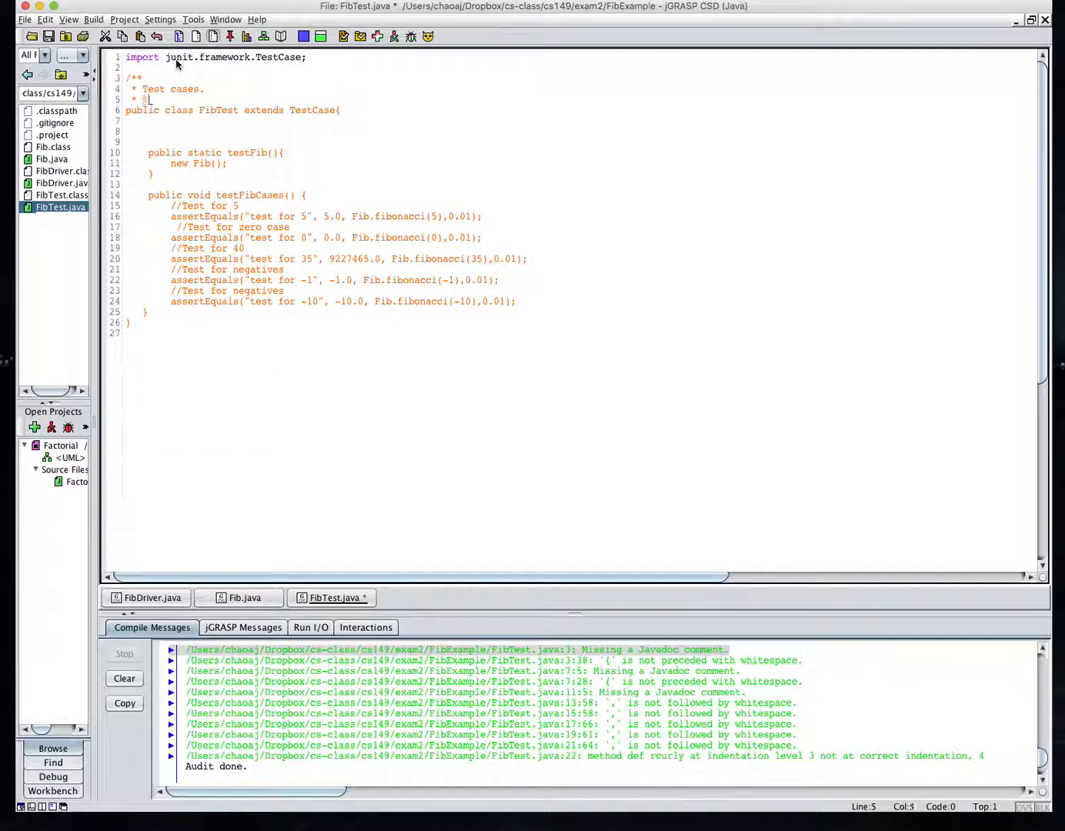
pyautogui.write('@author')
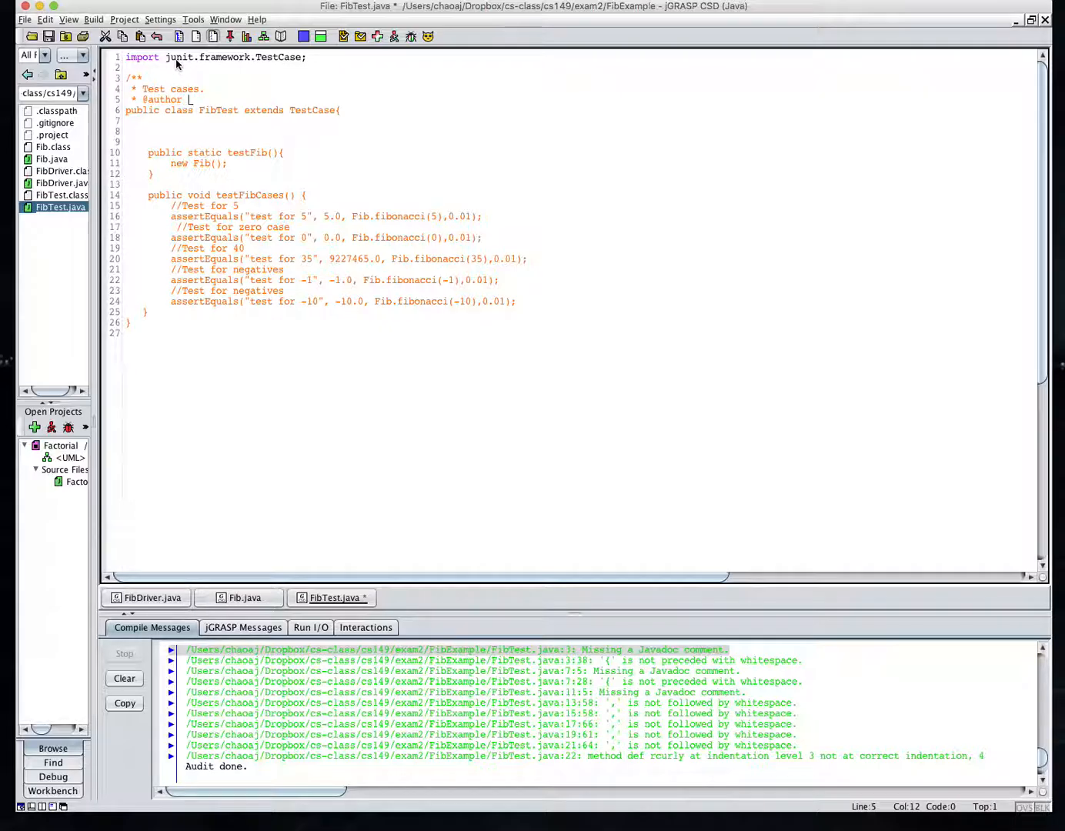
pyautogui.write('Ali')
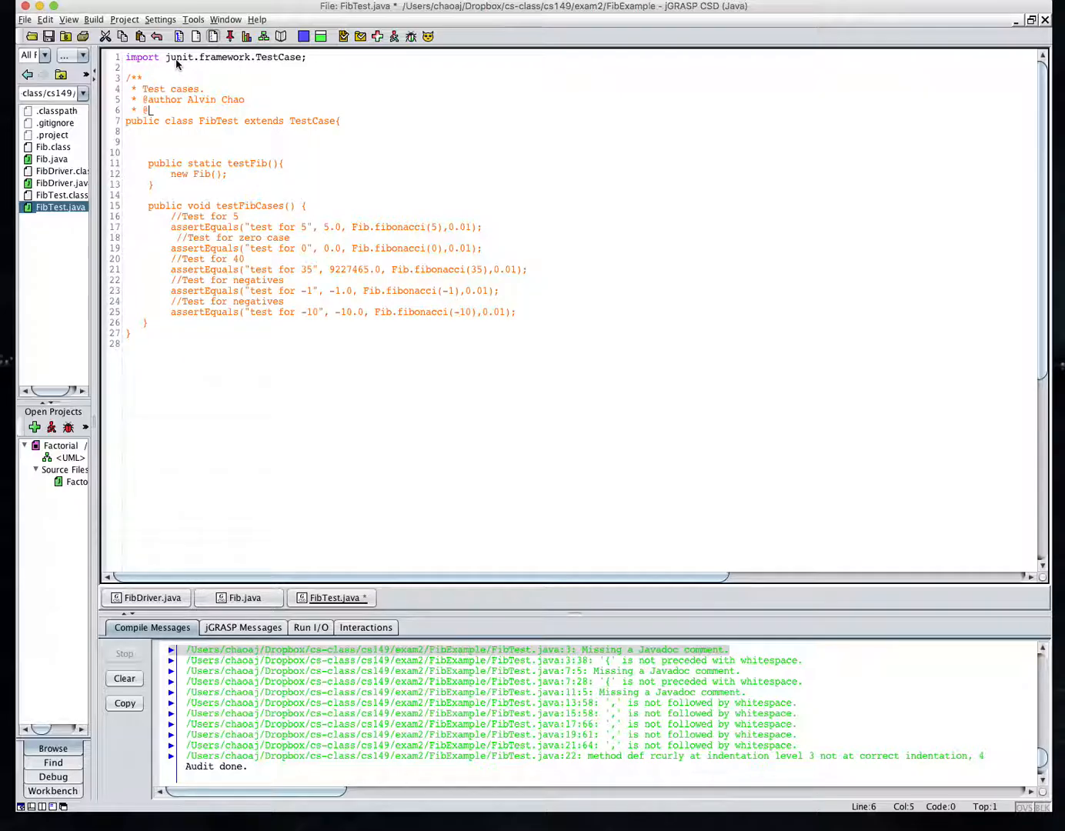
pyautogui.write('version 11-11')
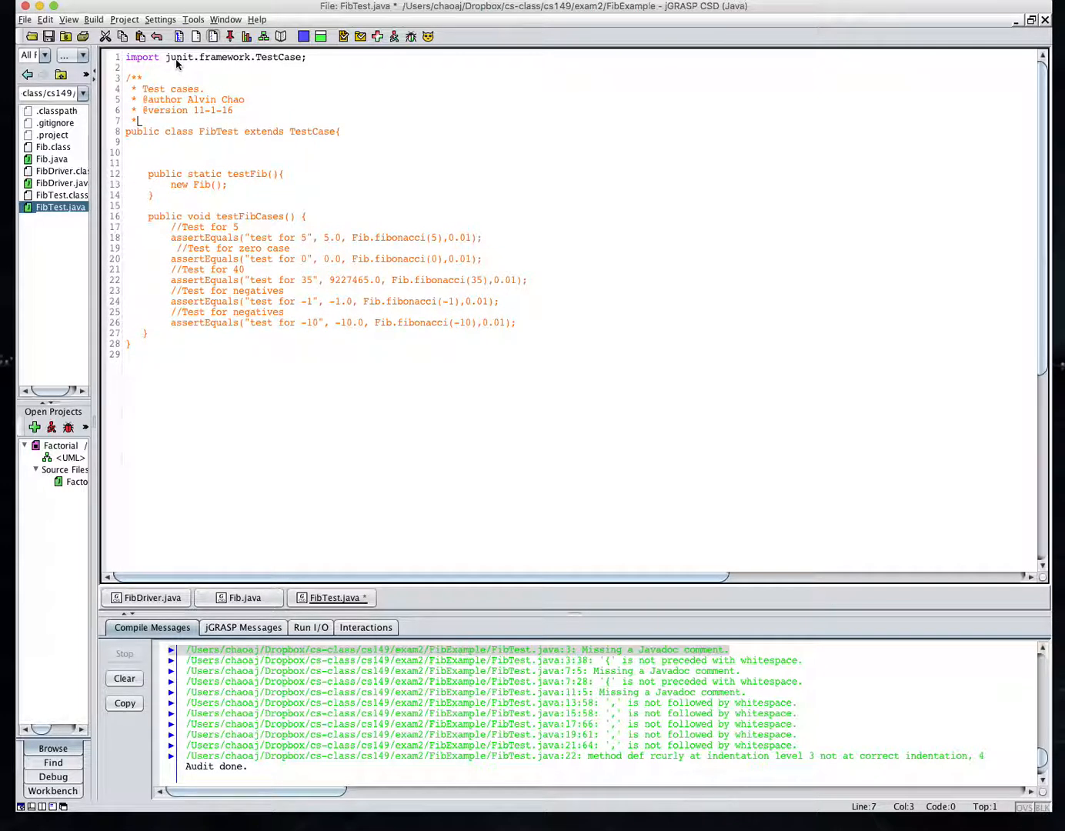
pyautogui.write('Acknol')
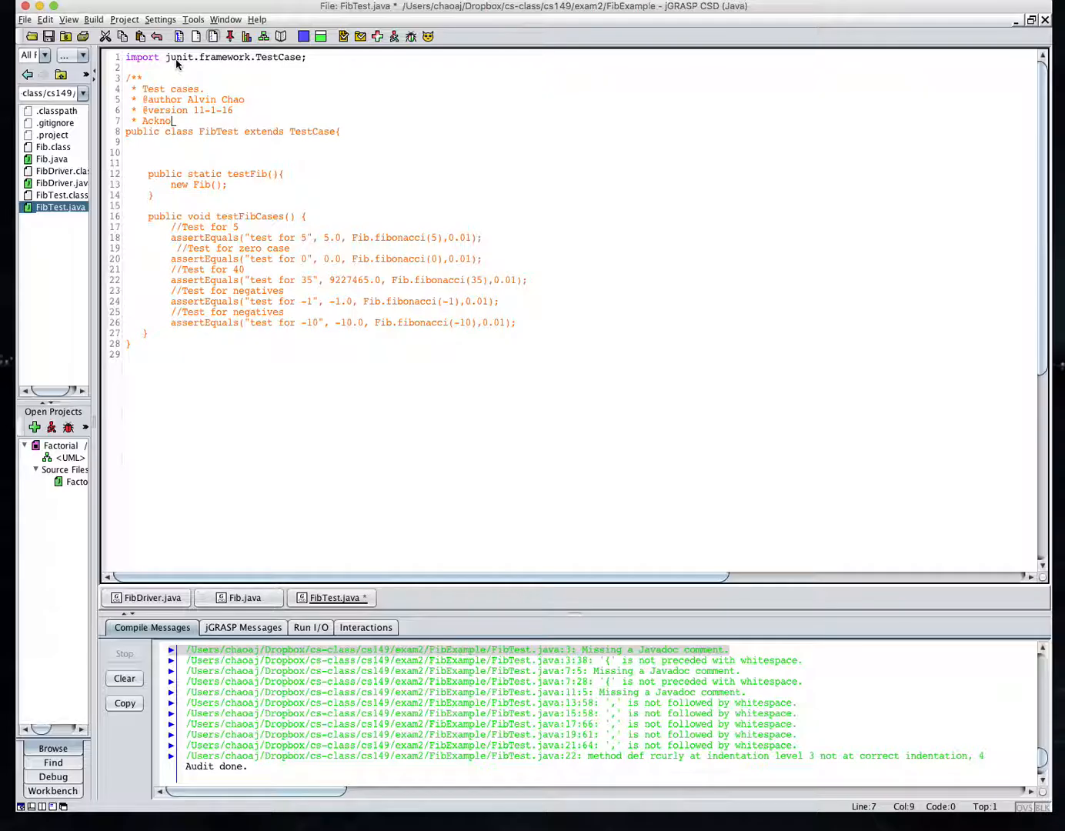
pyautogui.write('wlege')
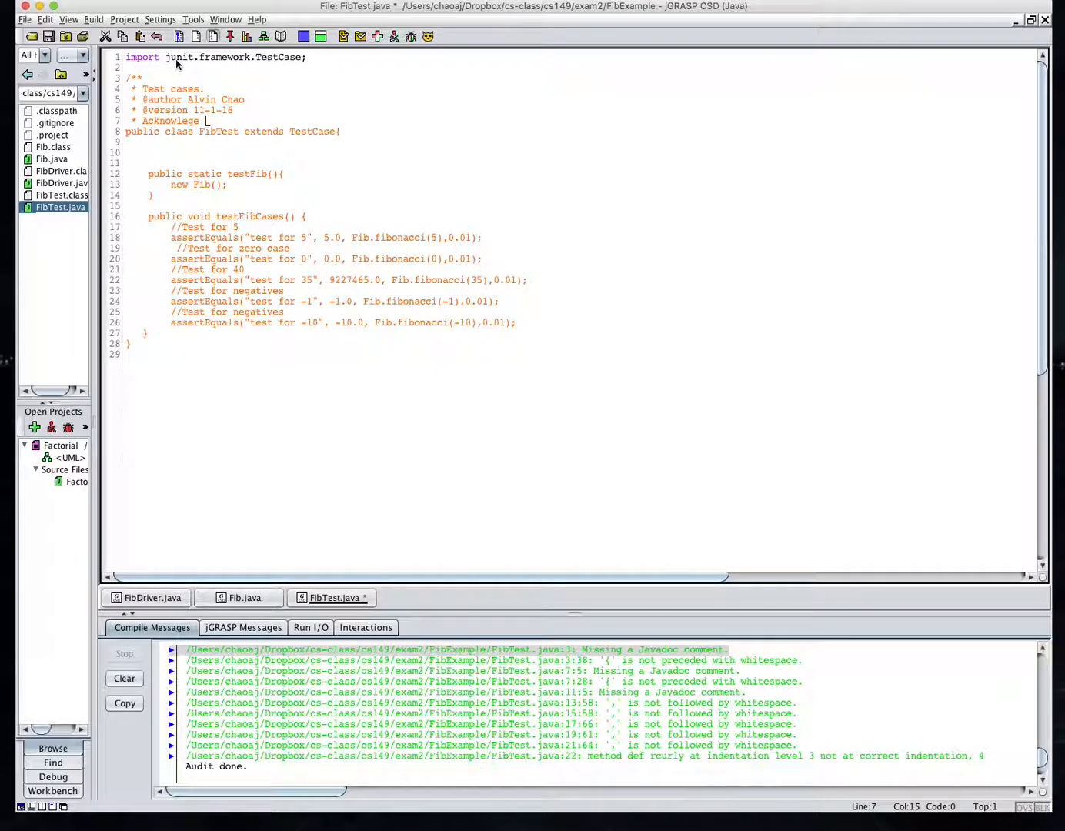
pyautogui.write('ments I received no outside help on this')
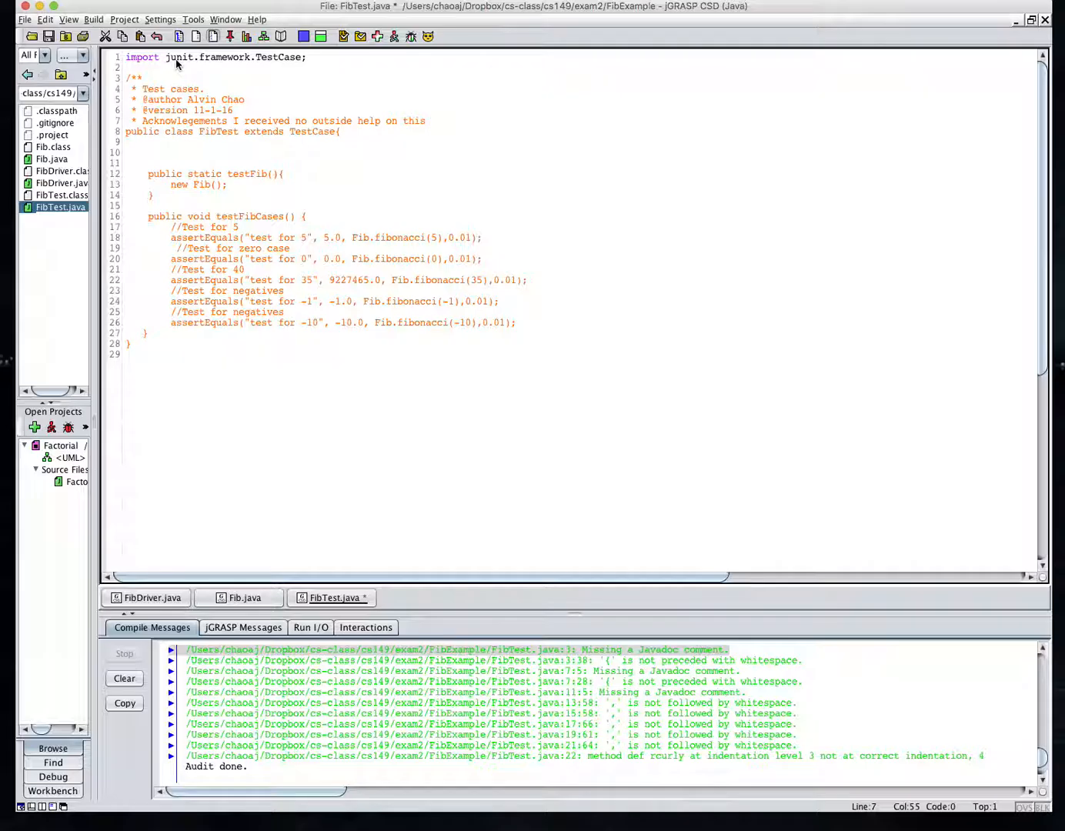
pyautogui.write('assignment.')
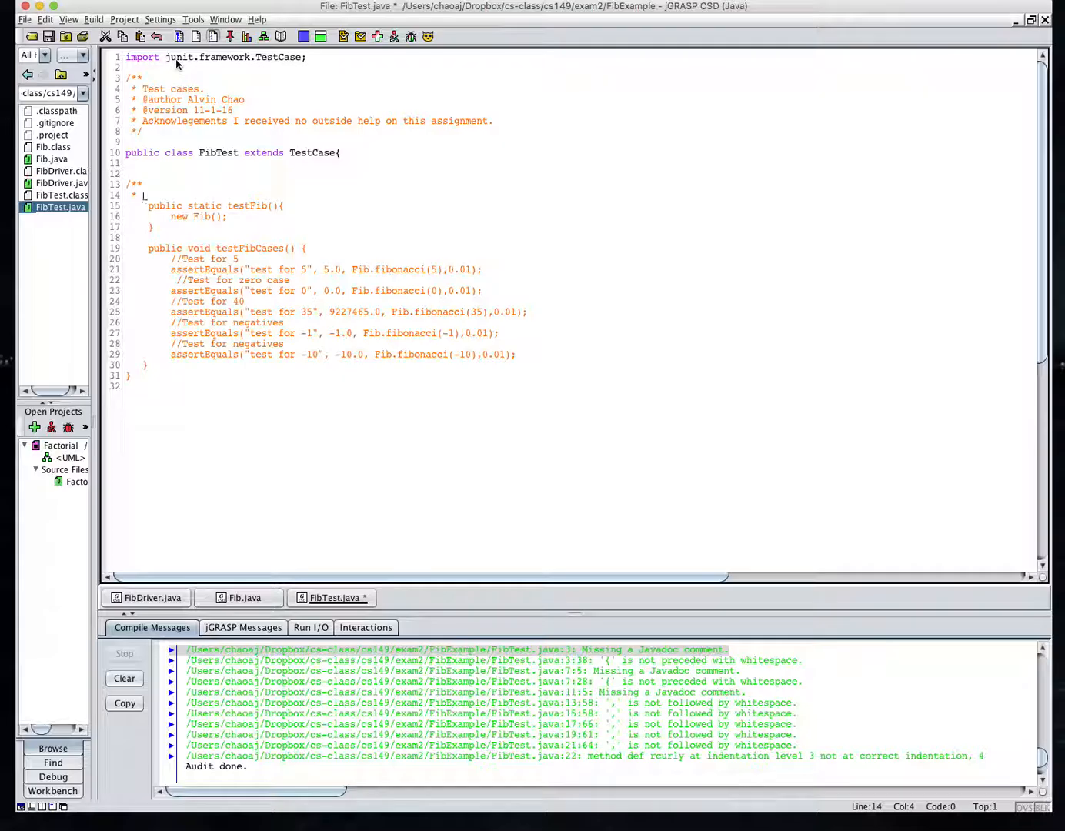
# Add 'Test class instantiation' and 'Test for fib cases' Javadocs, then compile FibTest.
pyautogui.write('Test')
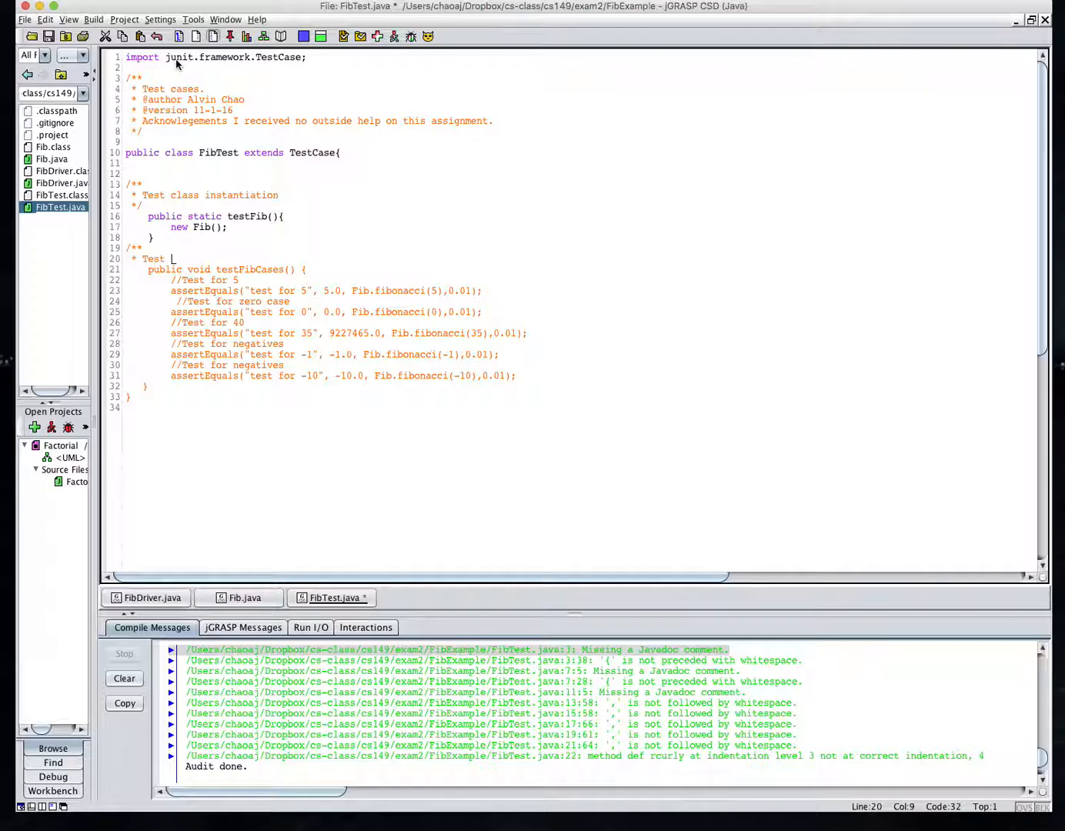
pyautogui.write('for fib cases')
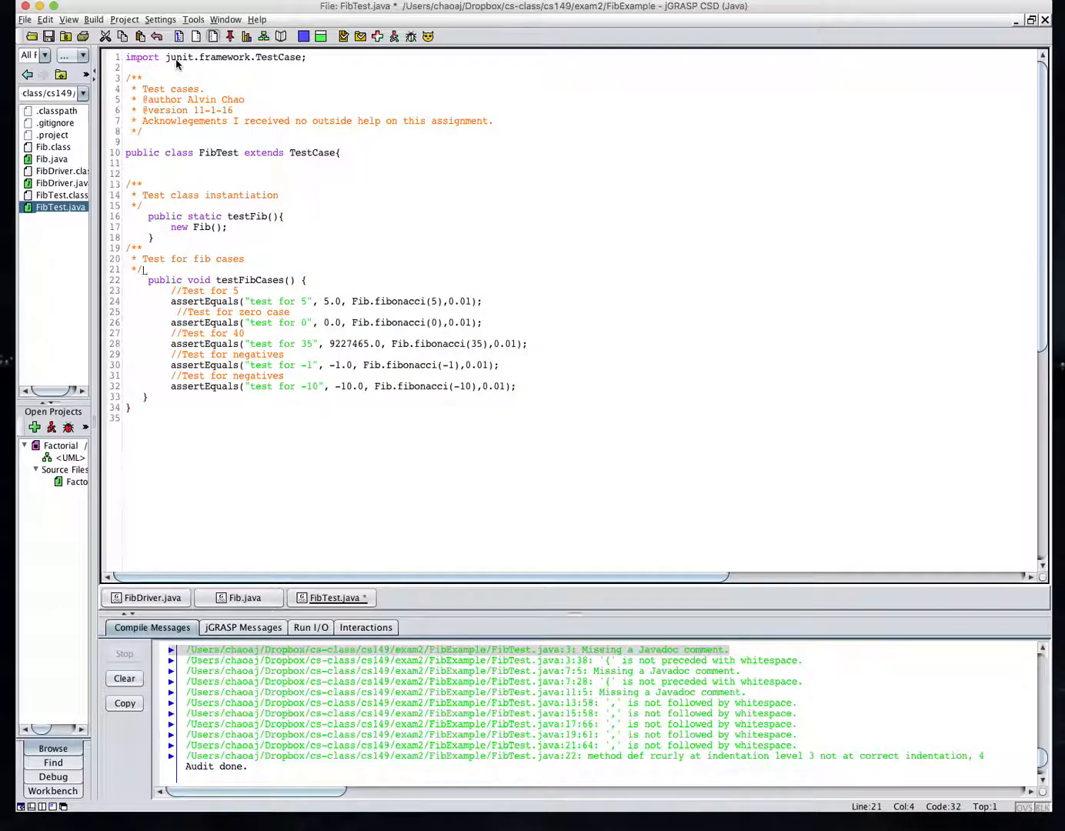
pyautogui.click(342, 36)
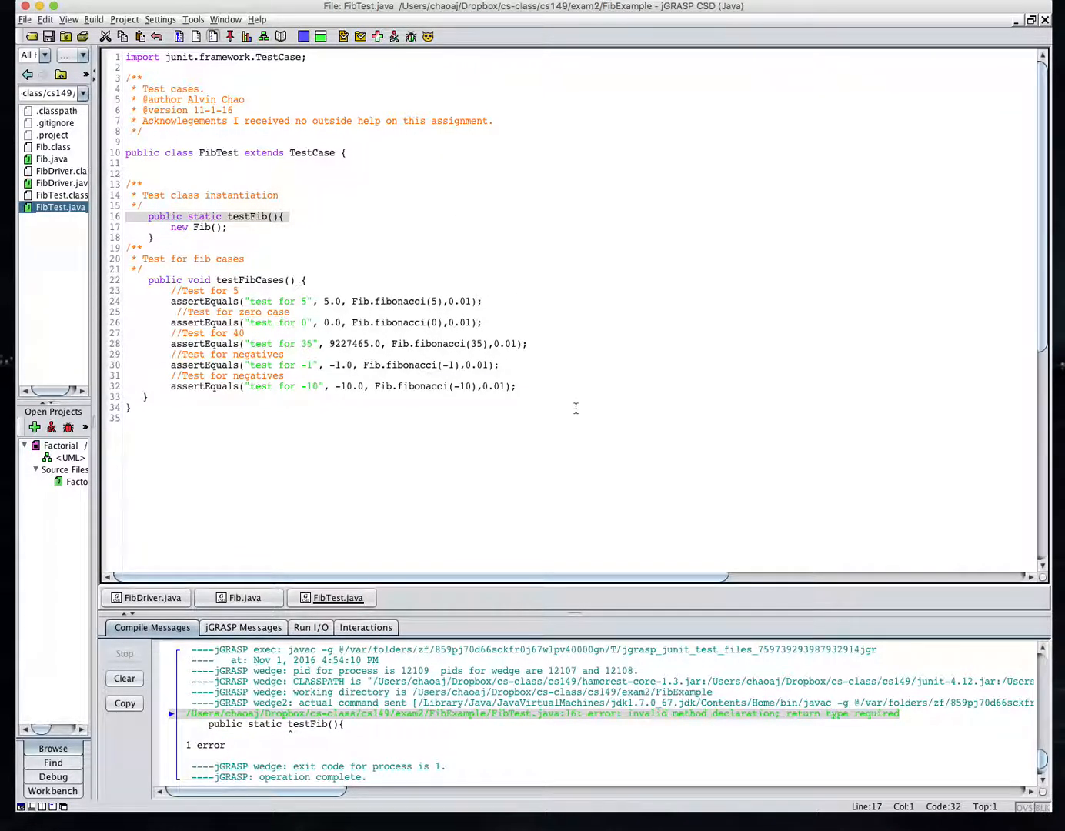
pyautogui.moveTo(337, 233)
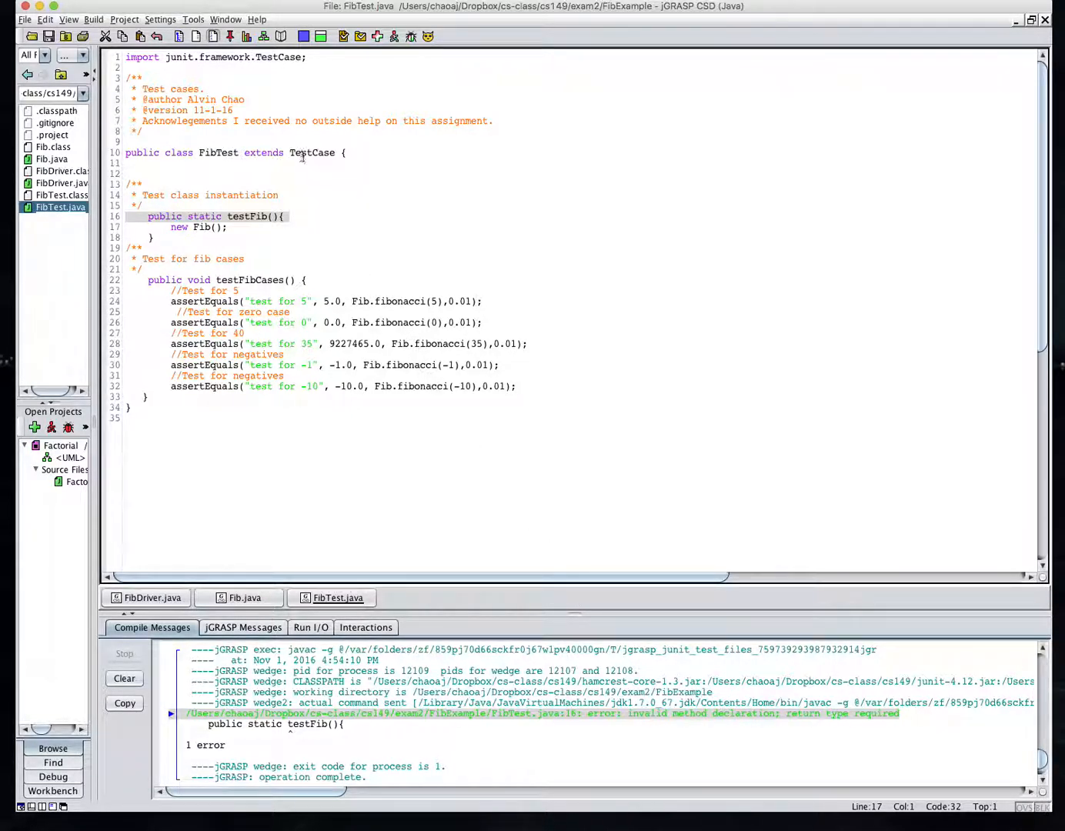
# Add spaces before the '{' on lines 10 and 16, delete blank line 11, and save.
pyautogui.click(339, 152)
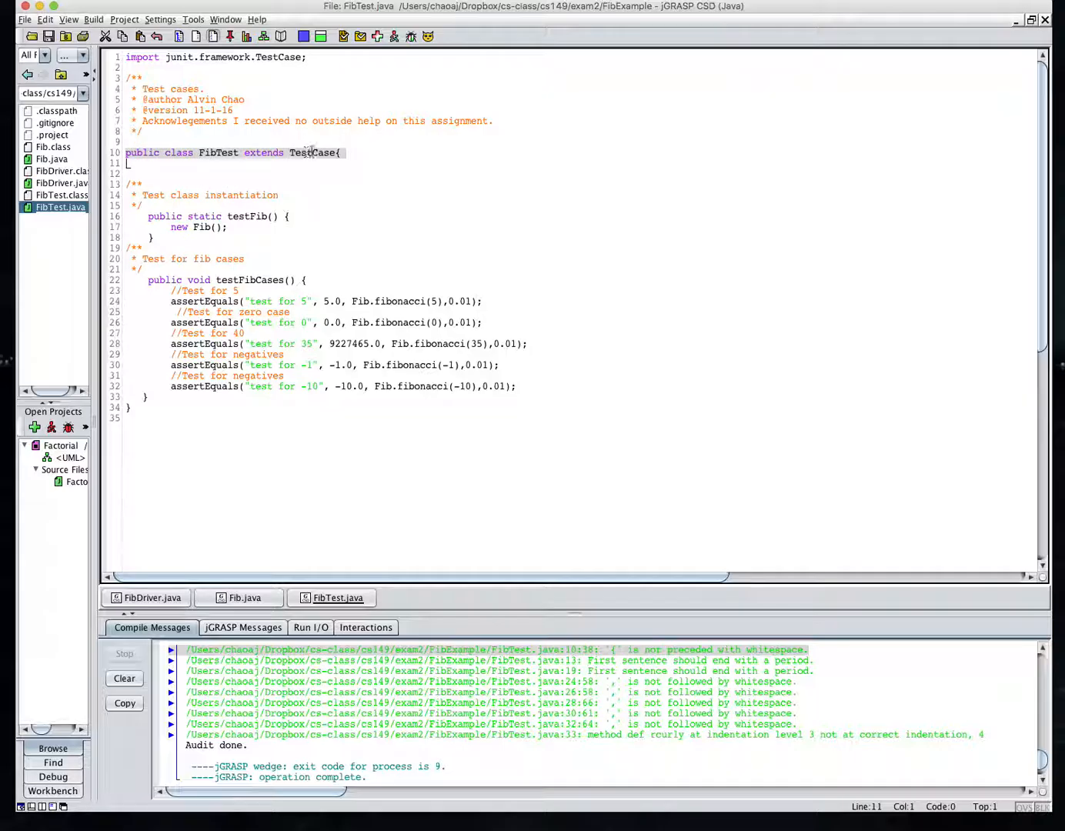
pyautogui.click(337, 152)
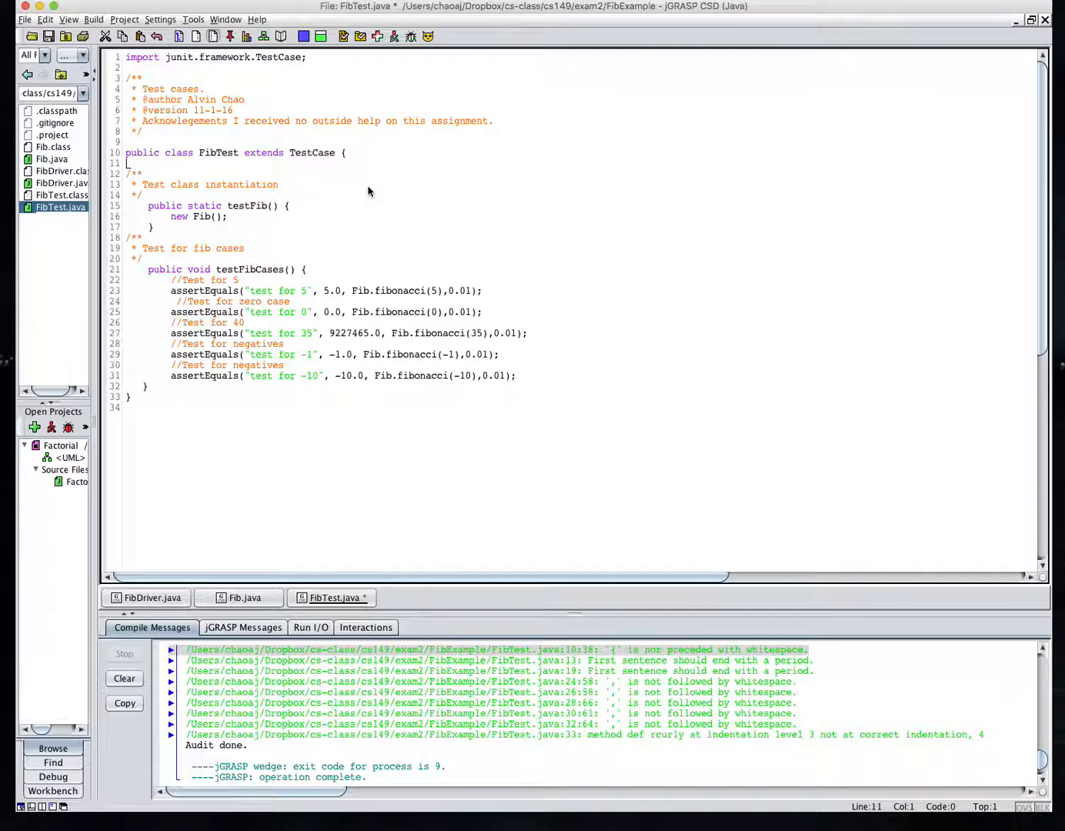
pyautogui.click(342, 36)
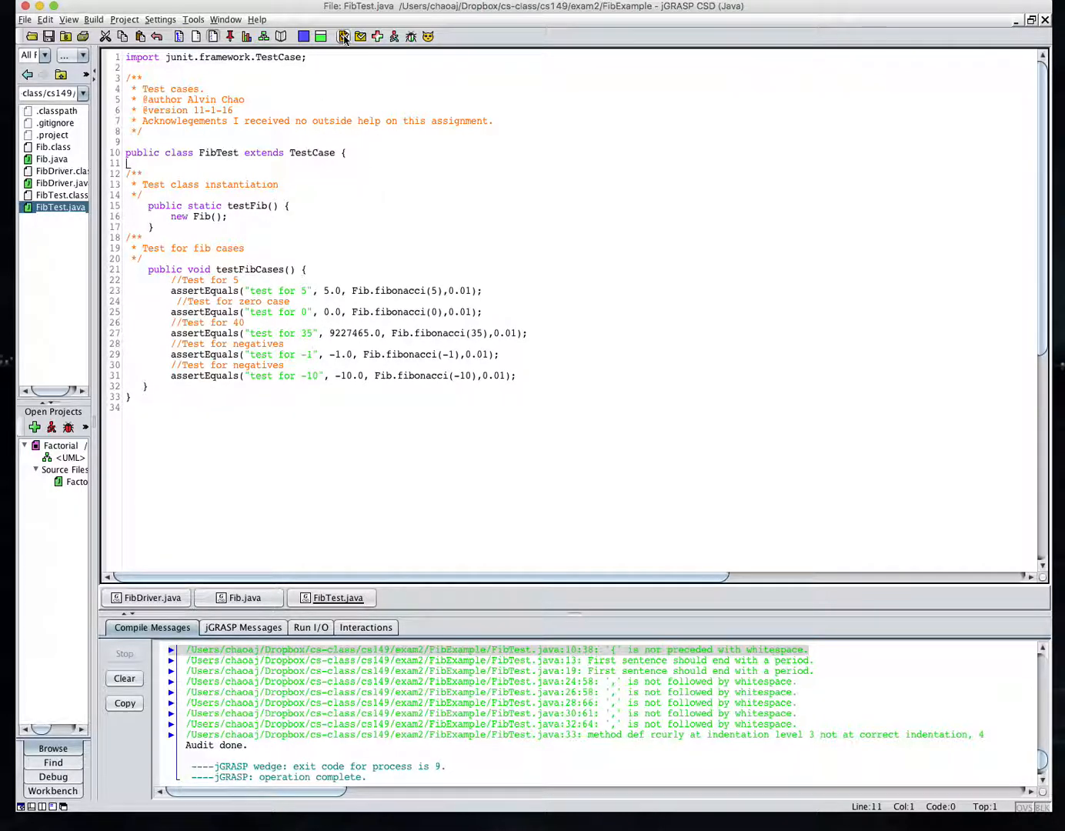
# End the Javadoc first sentences with periods and add spaces after commas before 0.01.
pyautogui.click(343, 36)
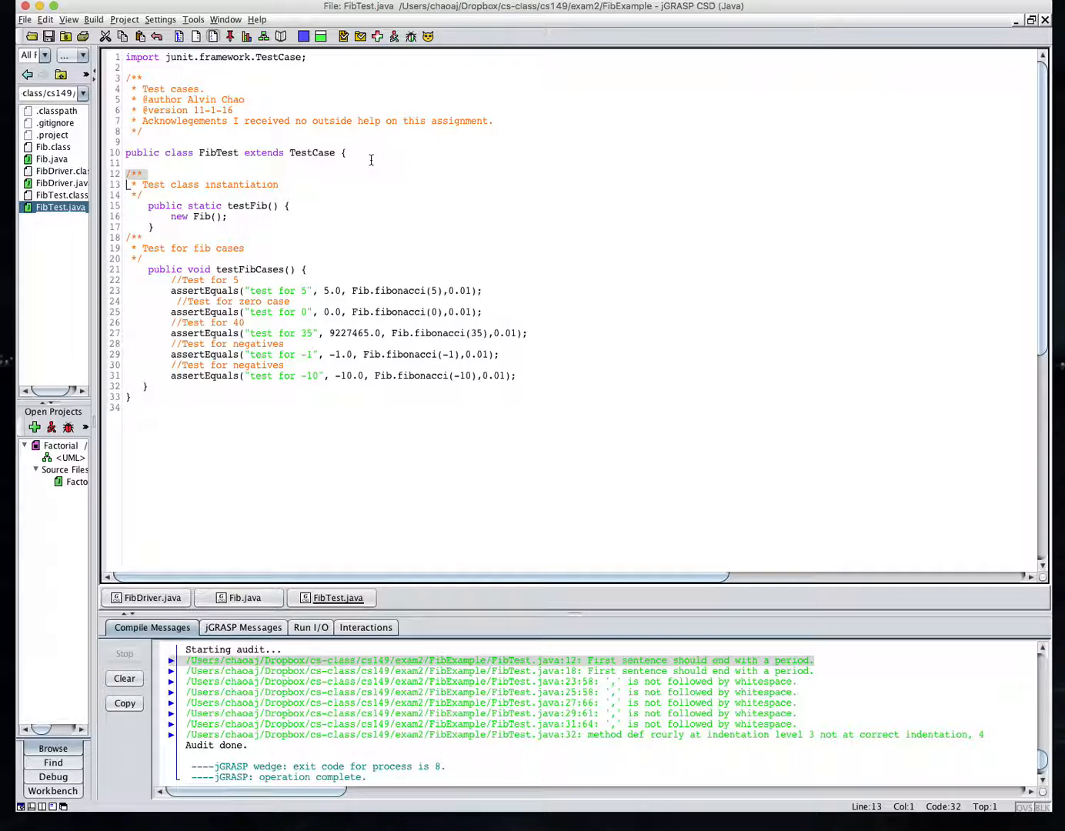
pyautogui.moveTo(347, 115)
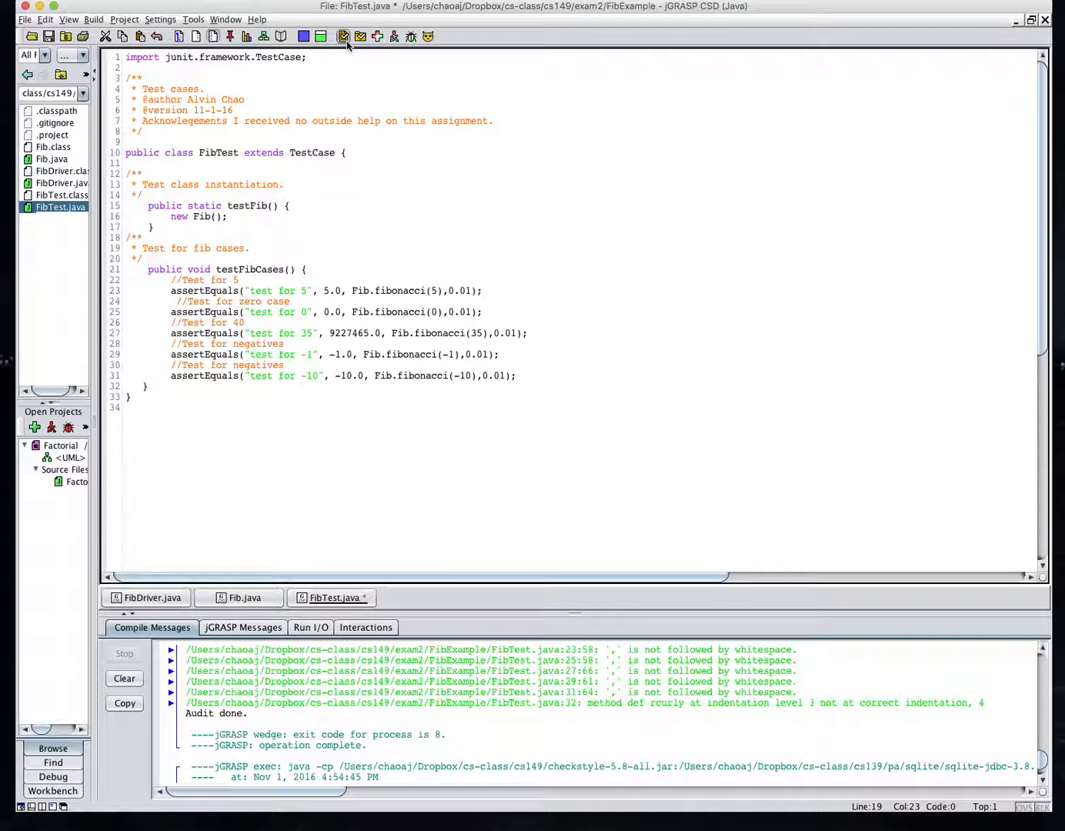
pyautogui.click(343, 36)
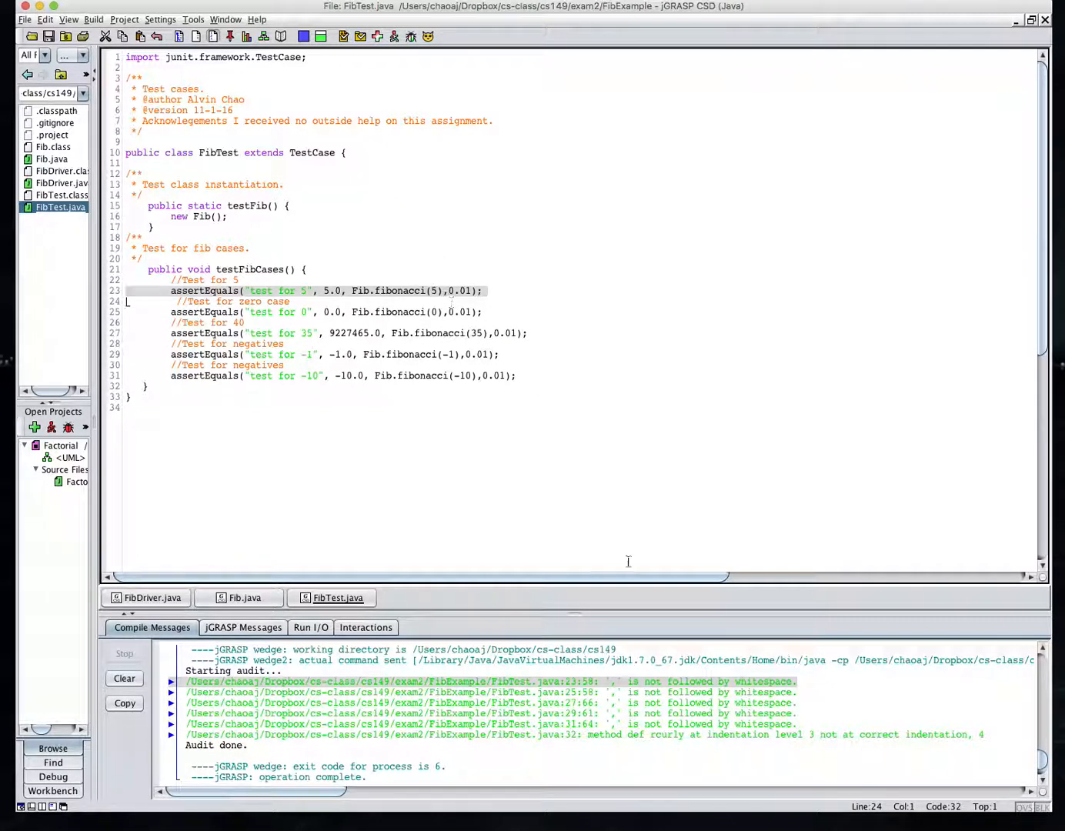
pyautogui.moveTo(328, 296)
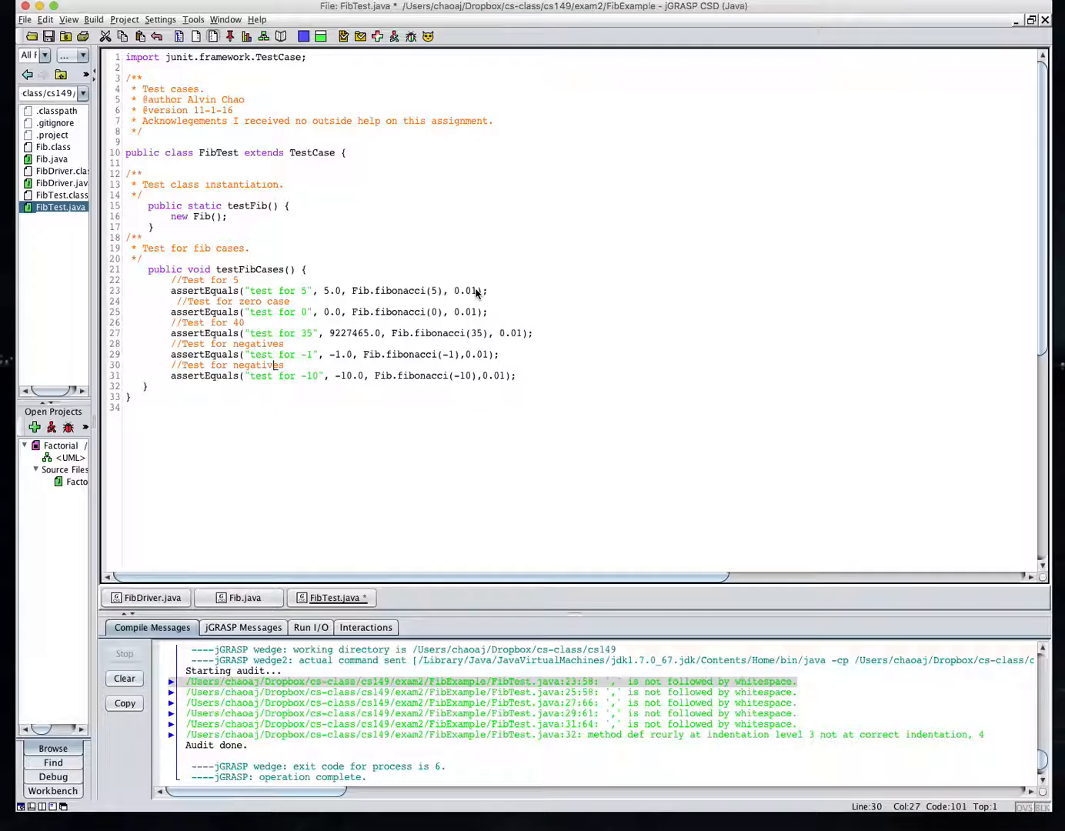
pyautogui.click(467, 354)
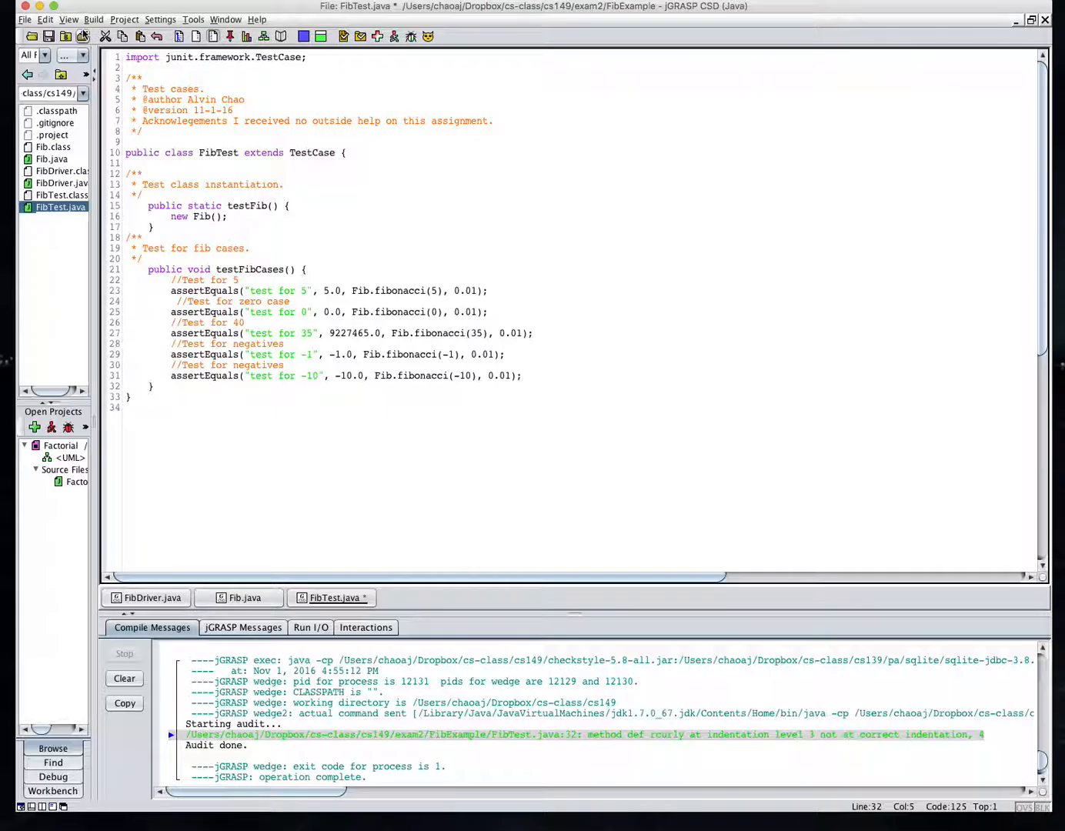
# Compile FibTest, see the 'return type required' error, and type void for testFib.
pyautogui.click(343, 36)
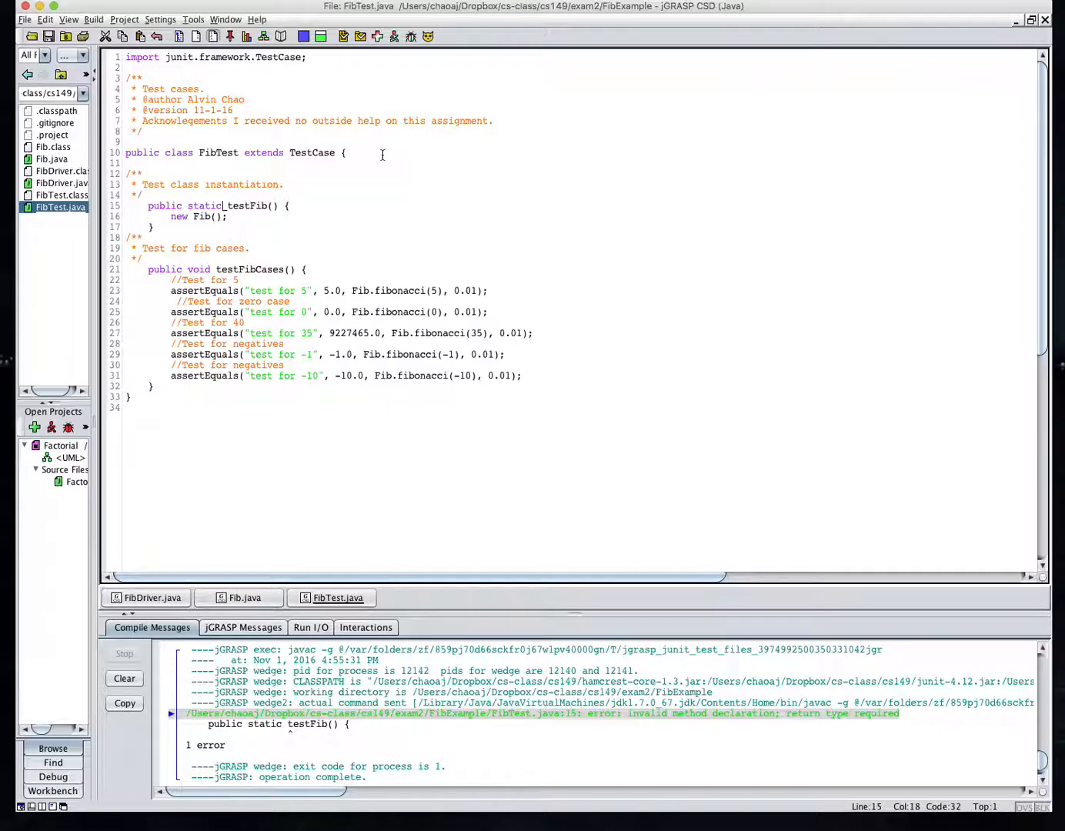
pyautogui.write('void')
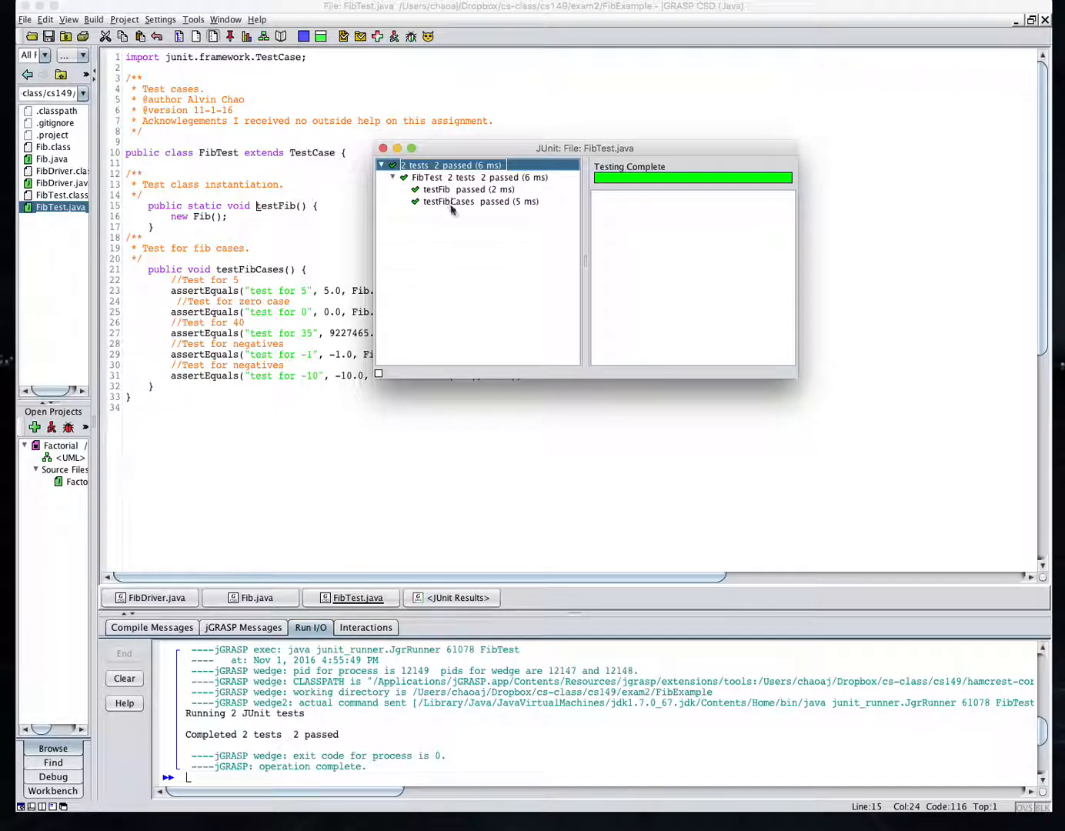
# Close the JUnit results window after confirming 2 tests passed.
pyautogui.click(397, 148)
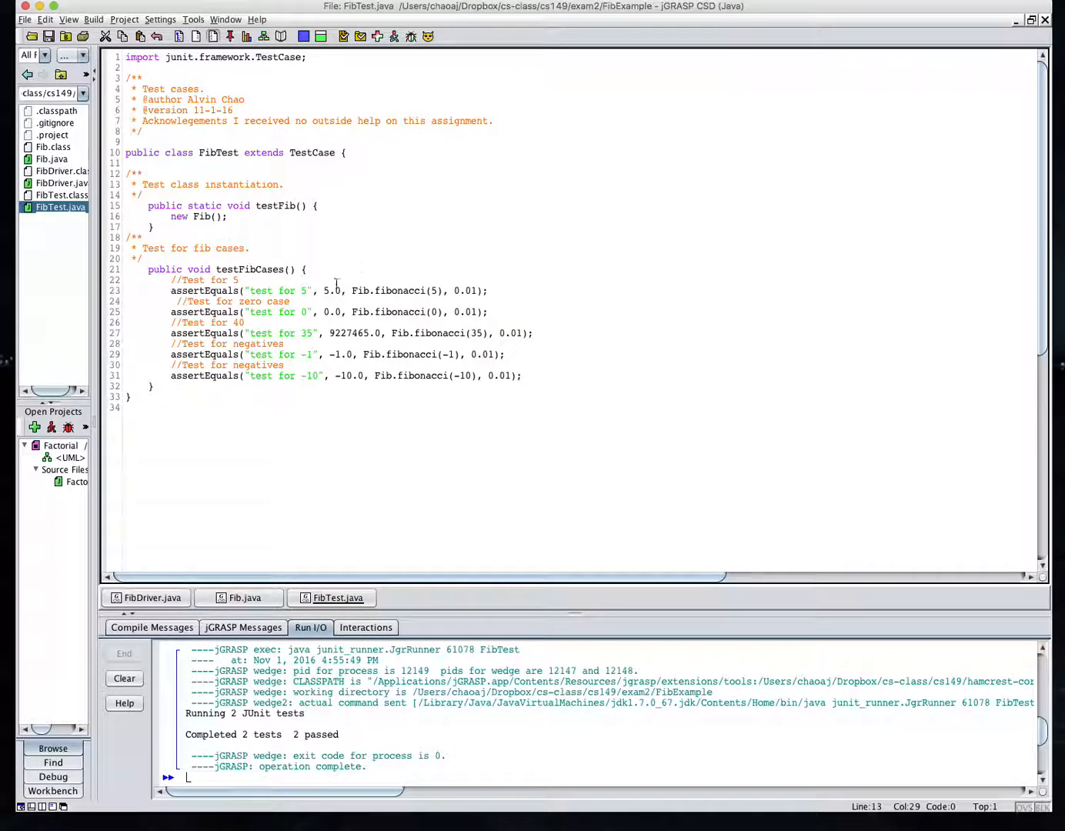